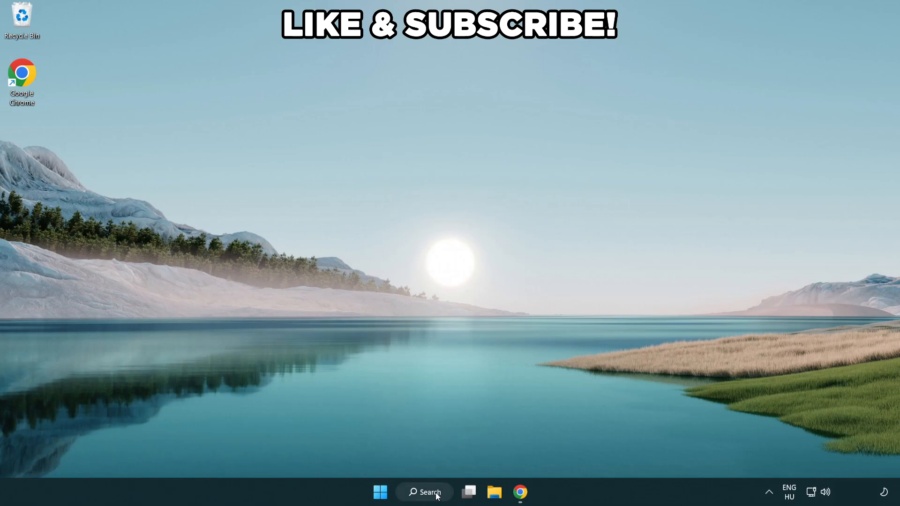
Step: Find 'edit power plan', make High performance the active power plan, and close Power Options
{"action": "left_click", "coordinate": [424, 491]}
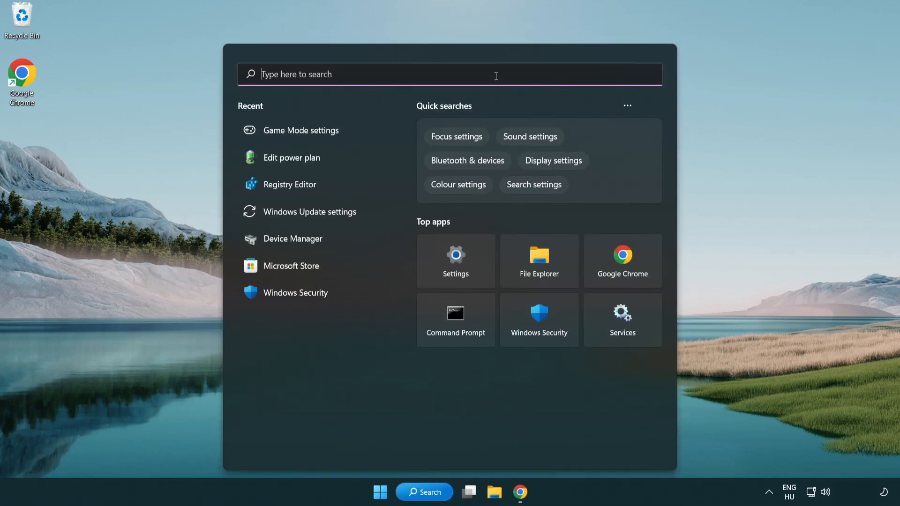
{"action": "type", "text": "edit power"}
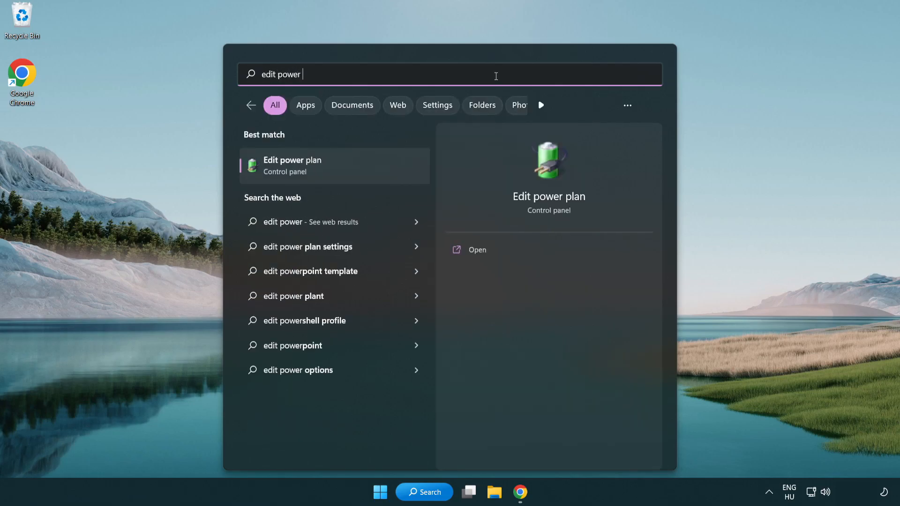
{"action": "type", "text": "plan"}
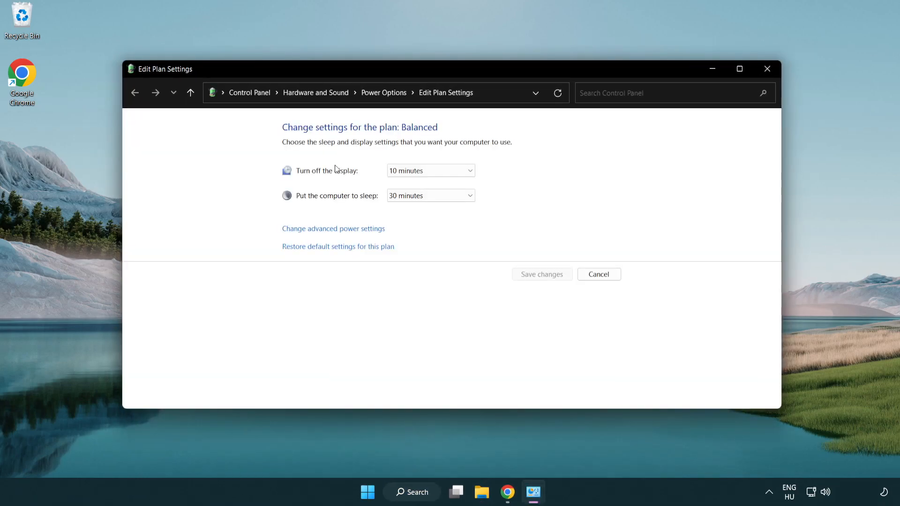
{"action": "mouse_move", "coordinate": [383, 92]}
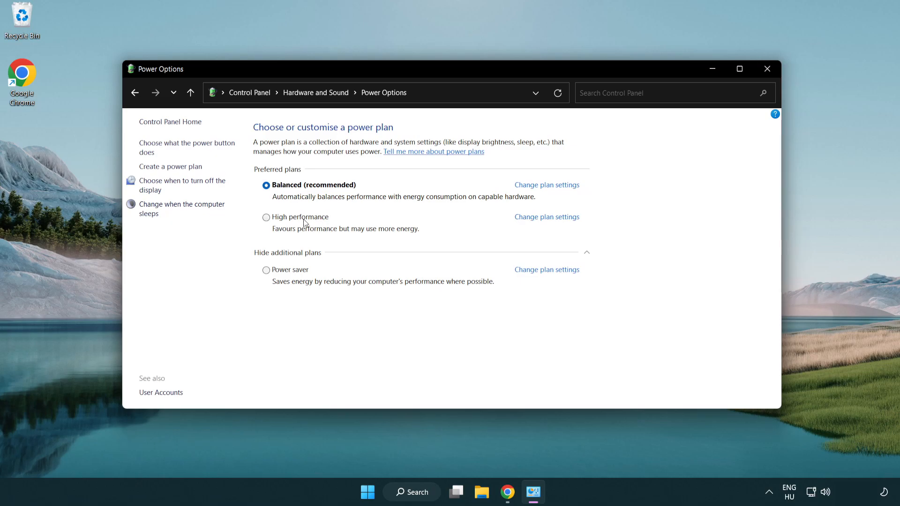
{"action": "mouse_move", "coordinate": [291, 221]}
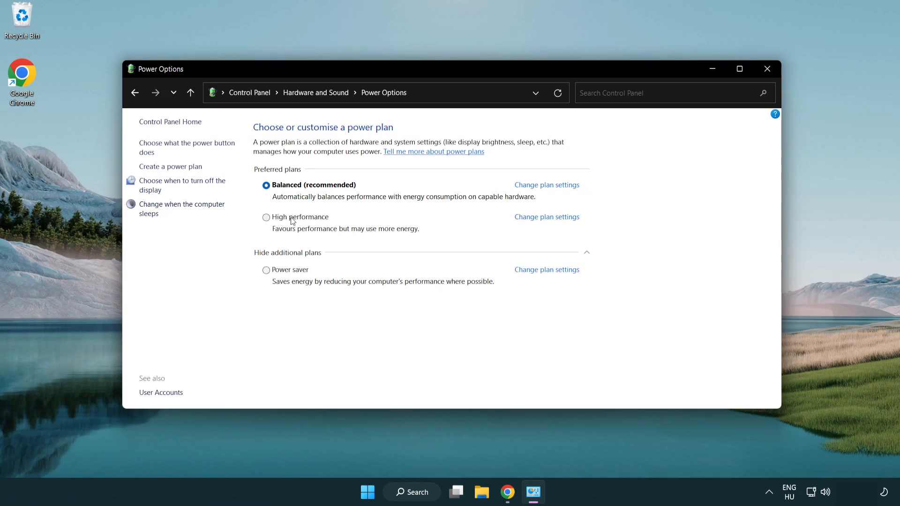
{"action": "left_click", "coordinate": [266, 217]}
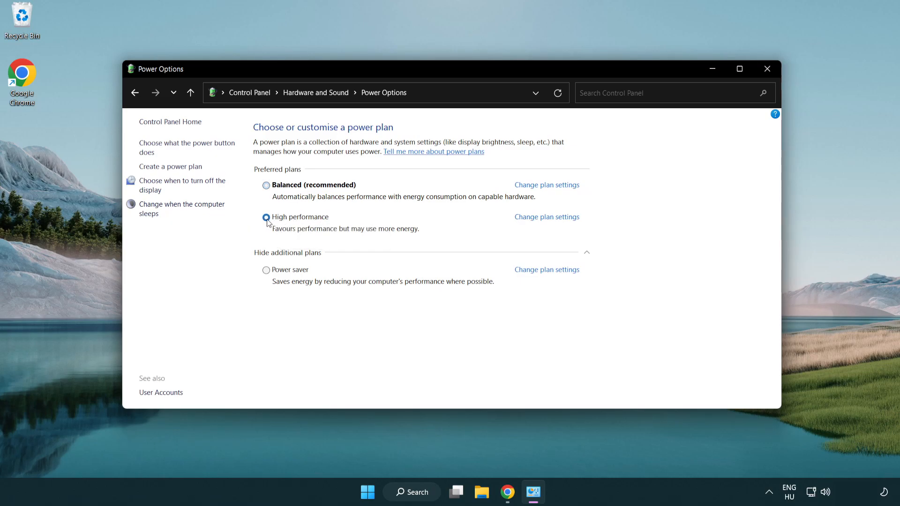
{"action": "left_click", "coordinate": [265, 217]}
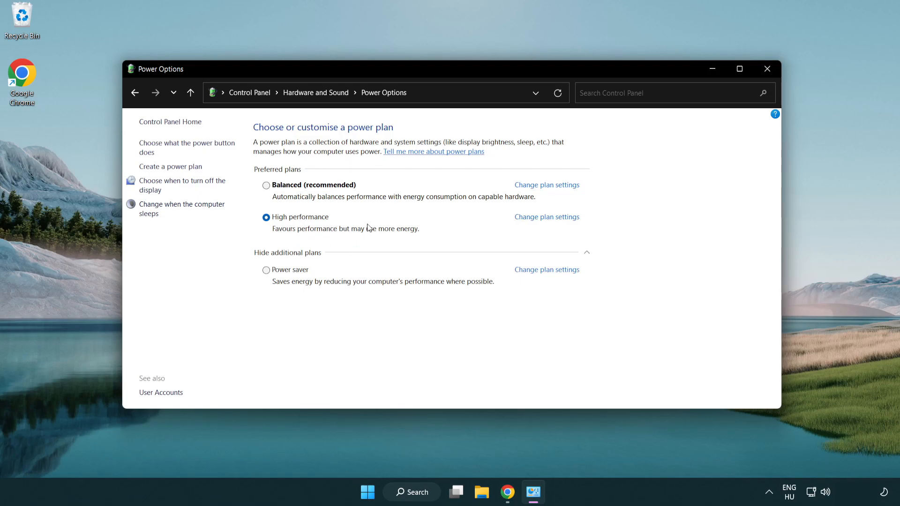
{"action": "mouse_move", "coordinate": [767, 69]}
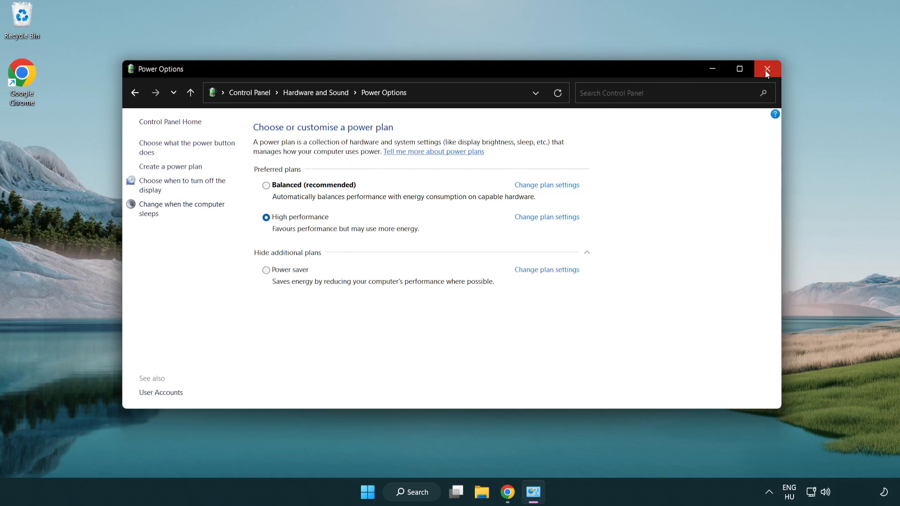
{"action": "left_click", "coordinate": [767, 69]}
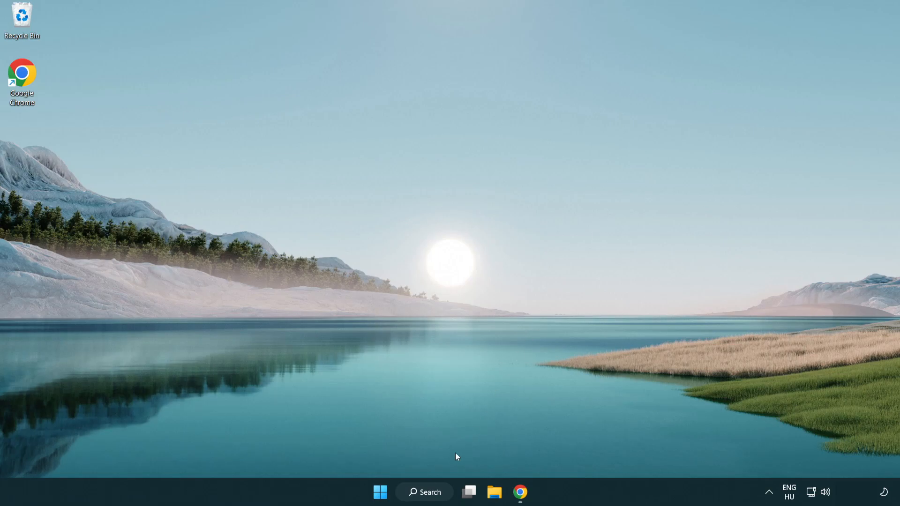
Step: Auto-search for a VMware SVGA 3D driver, confirm the best is installed, and close Device Manager
{"action": "left_click", "coordinate": [424, 492]}
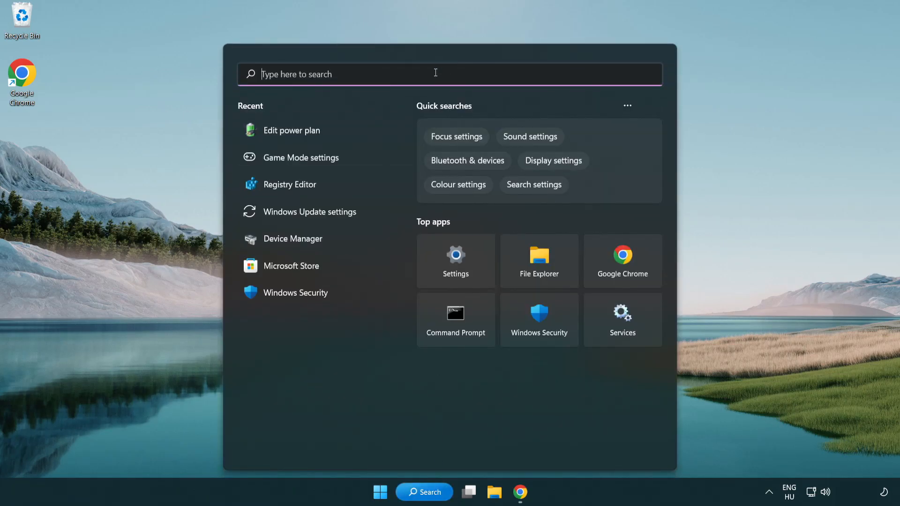
{"action": "type", "text": "device manager"}
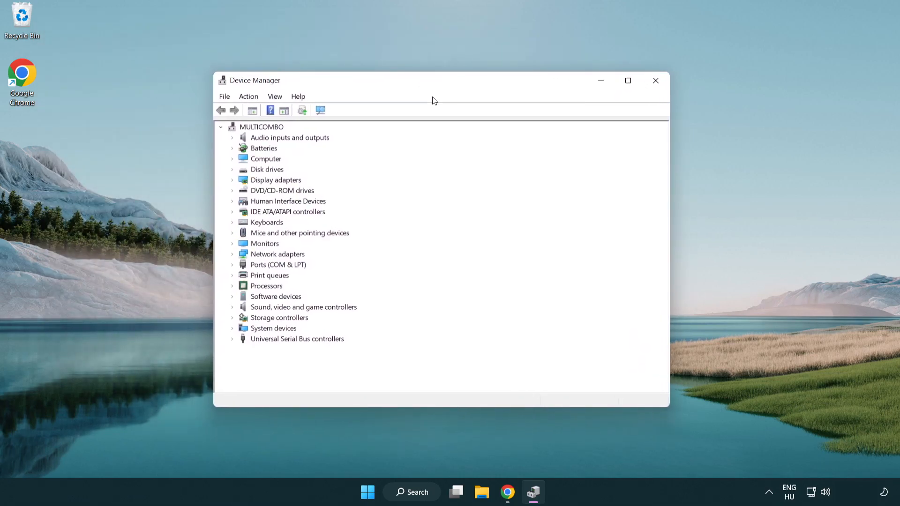
{"action": "left_click", "coordinate": [276, 180]}
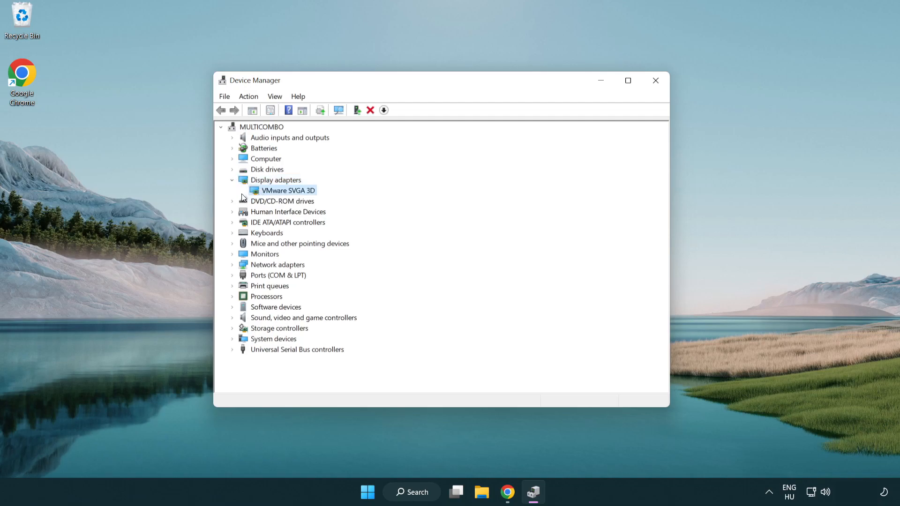
{"action": "mouse_move", "coordinate": [282, 191]}
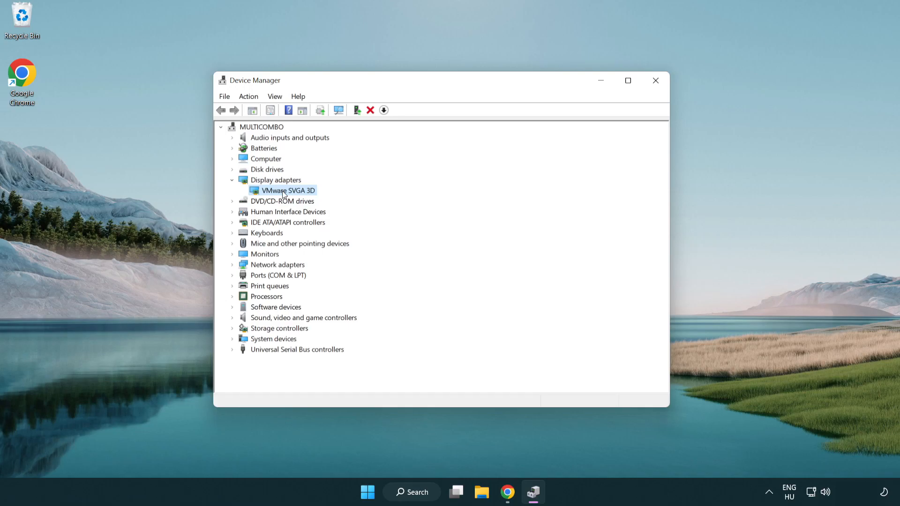
{"action": "right_click", "coordinate": [286, 190]}
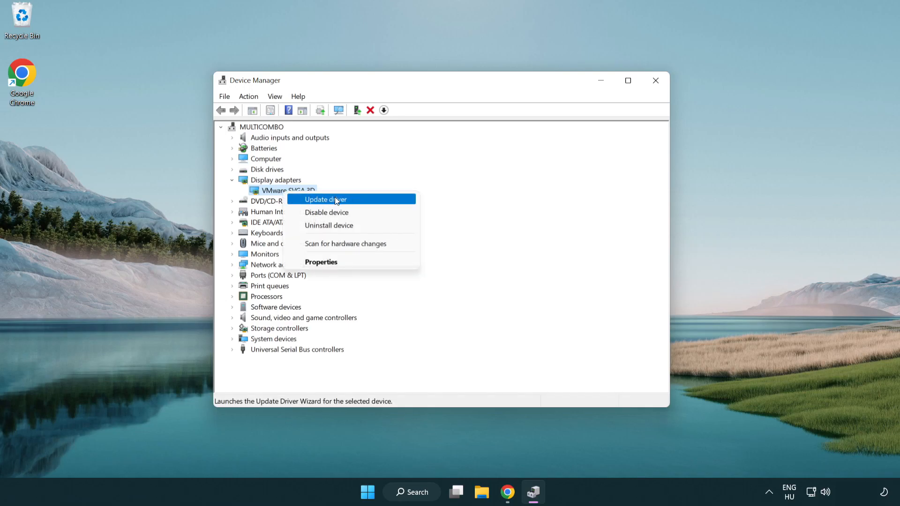
{"action": "left_click", "coordinate": [324, 199]}
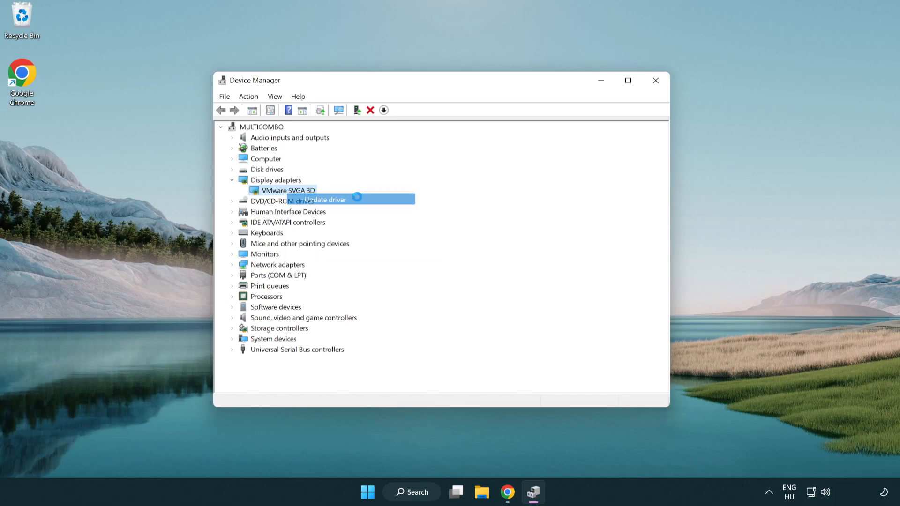
{"action": "left_click", "coordinate": [323, 200]}
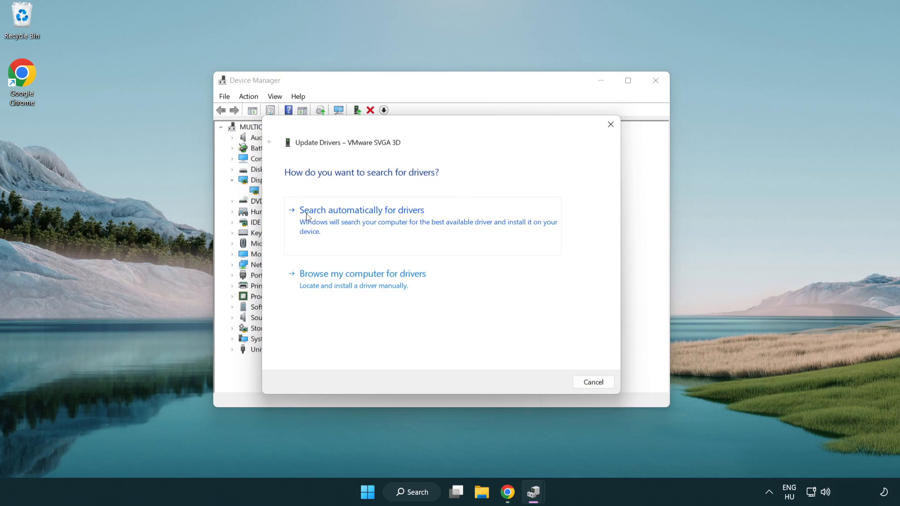
{"action": "mouse_move", "coordinate": [370, 222]}
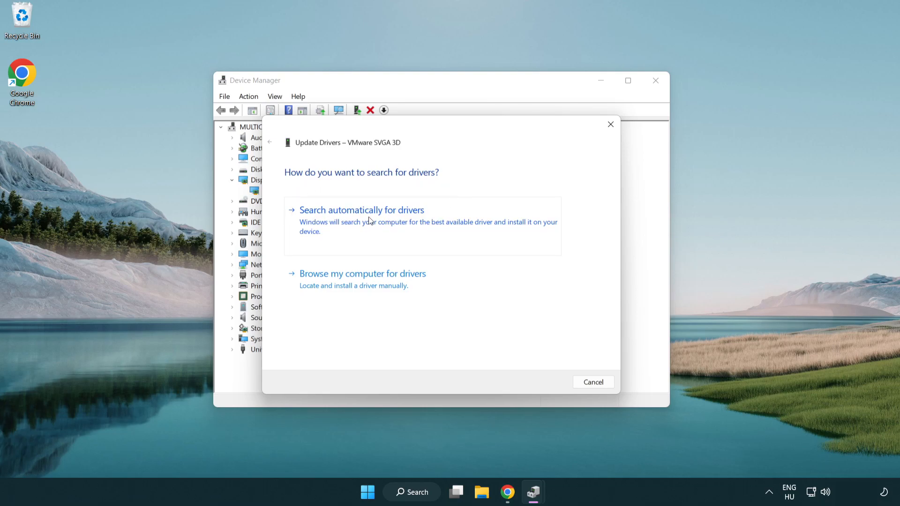
{"action": "left_click", "coordinate": [361, 210]}
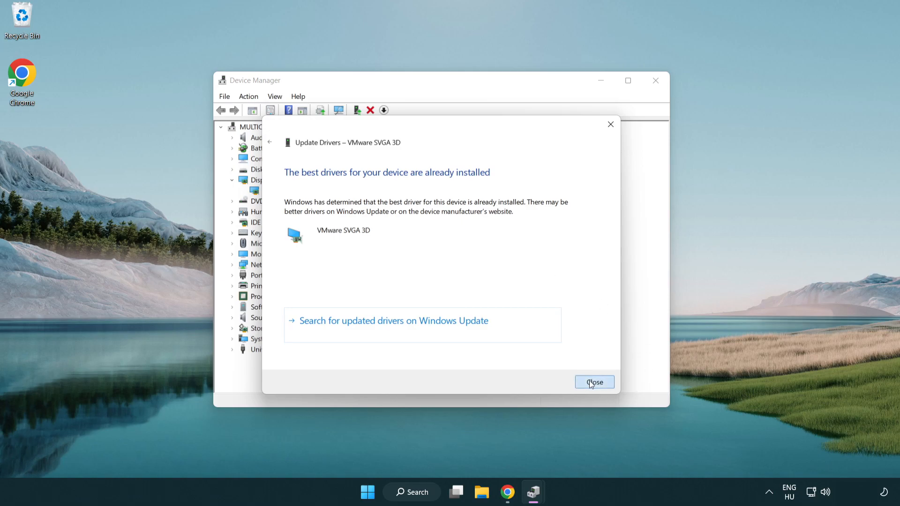
{"action": "left_click", "coordinate": [594, 382]}
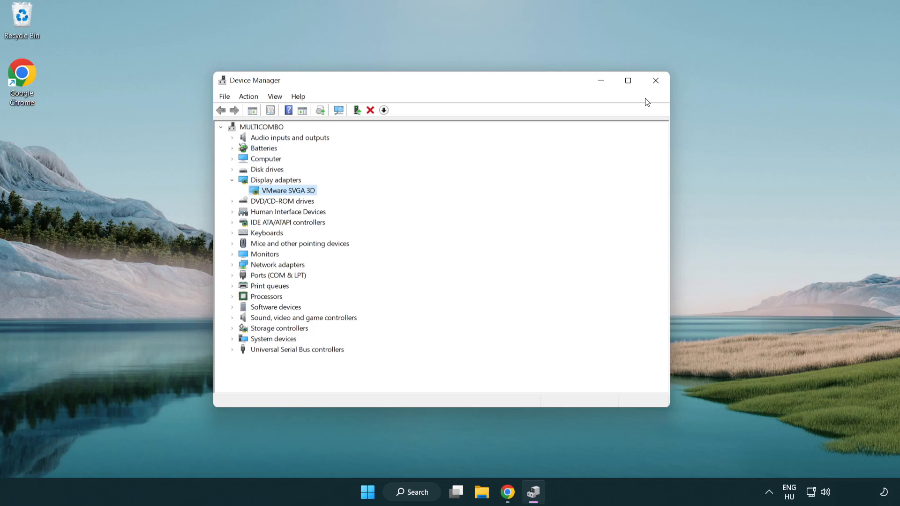
{"action": "mouse_move", "coordinate": [654, 80]}
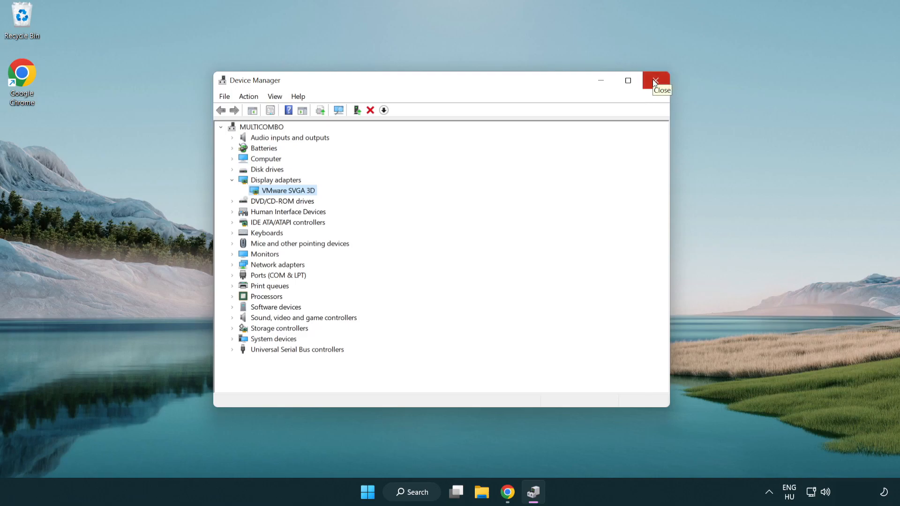
{"action": "left_click", "coordinate": [656, 80]}
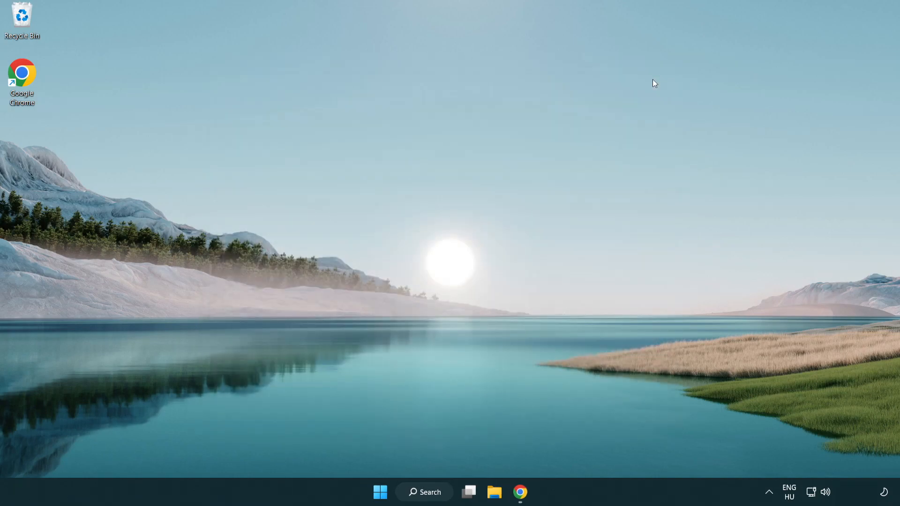
{"action": "mouse_move", "coordinate": [427, 491]}
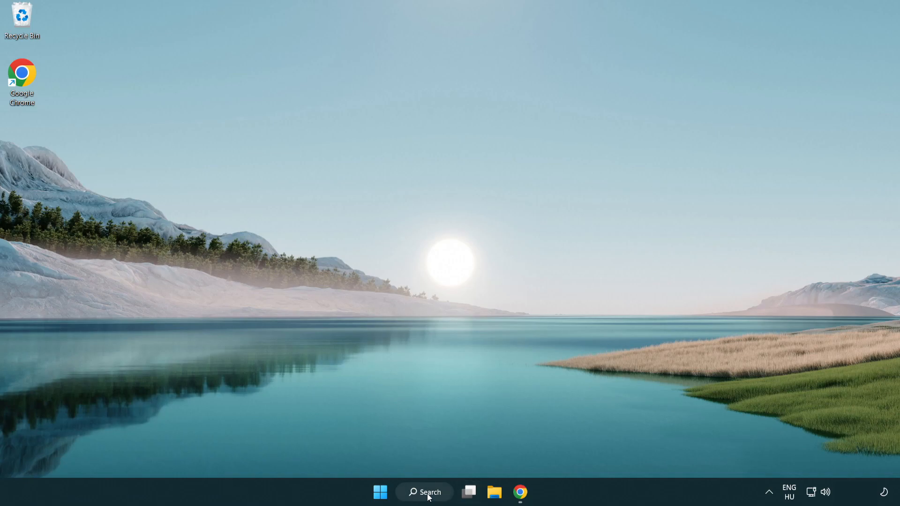
Step: Search for Game Mode settings and turn the Game Mode toggle on
{"action": "left_click", "coordinate": [424, 493]}
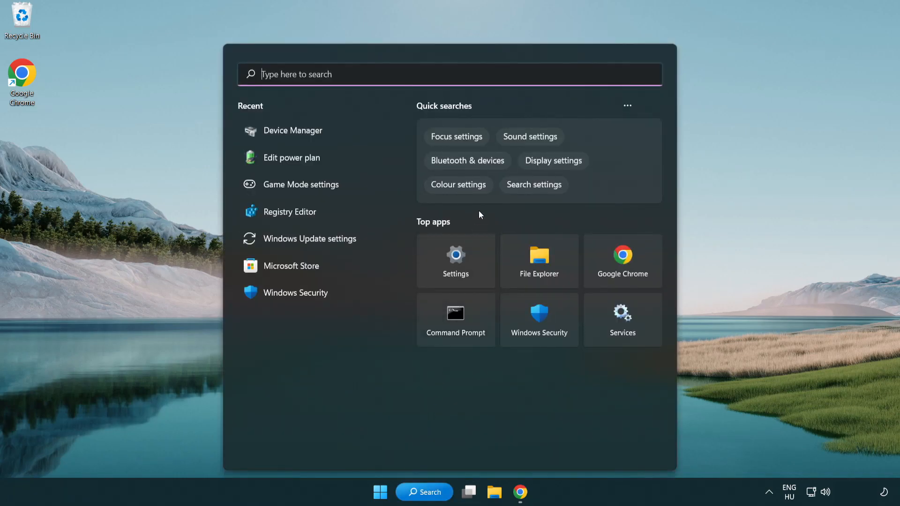
{"action": "type", "text": "game Mode settings"}
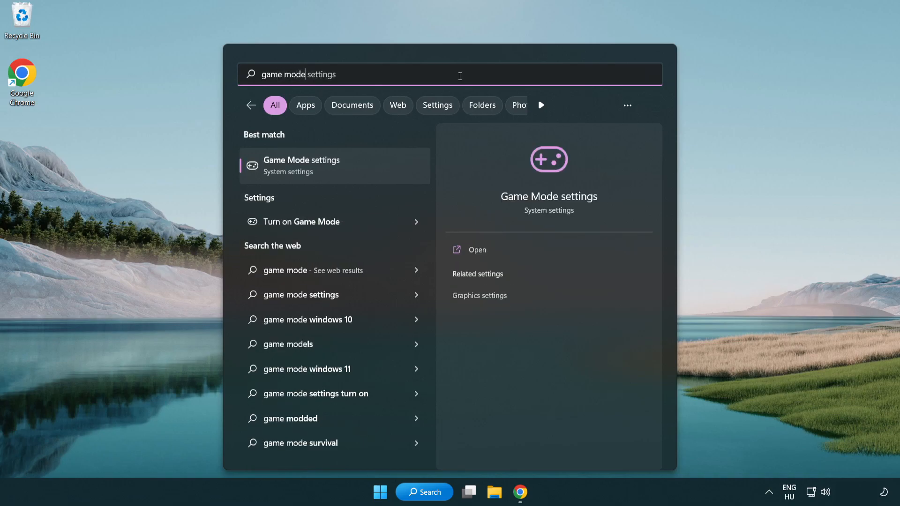
{"action": "mouse_move", "coordinate": [338, 176]}
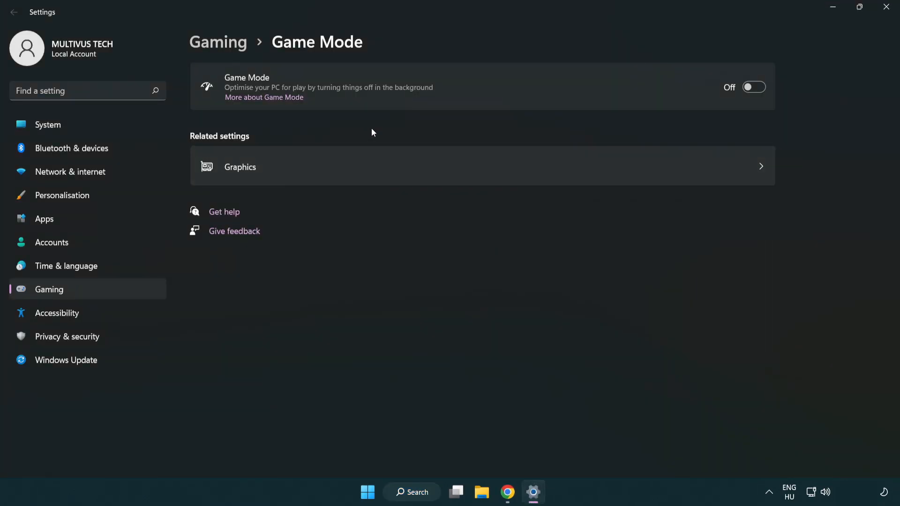
{"action": "mouse_move", "coordinate": [756, 90]}
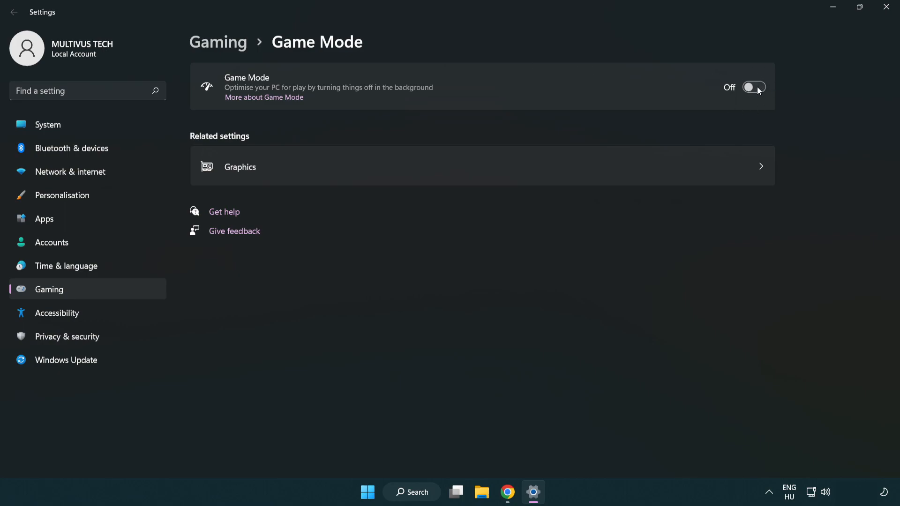
{"action": "left_click", "coordinate": [754, 86]}
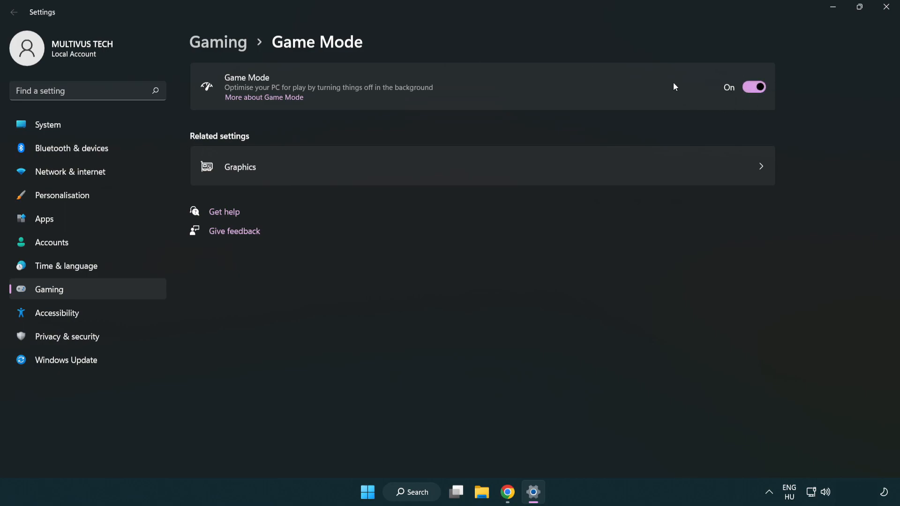
{"action": "mouse_move", "coordinate": [335, 90]}
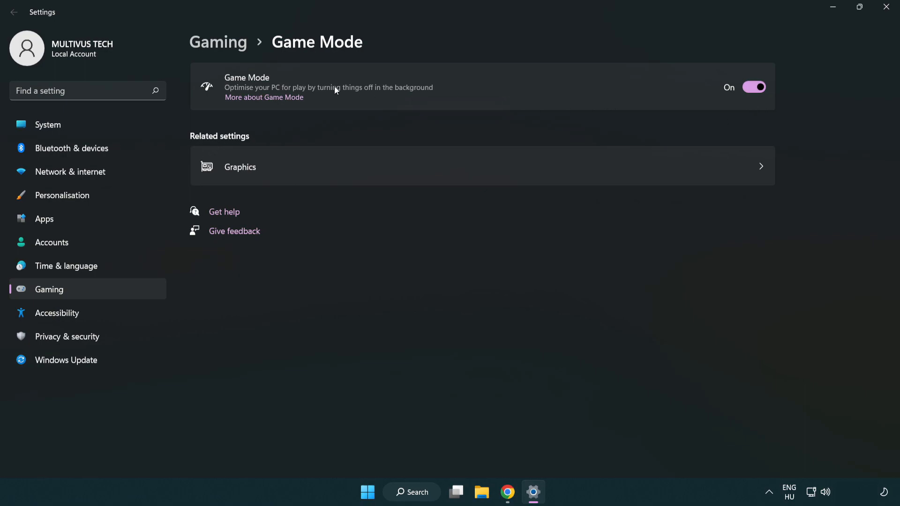
{"action": "mouse_move", "coordinate": [233, 52]}
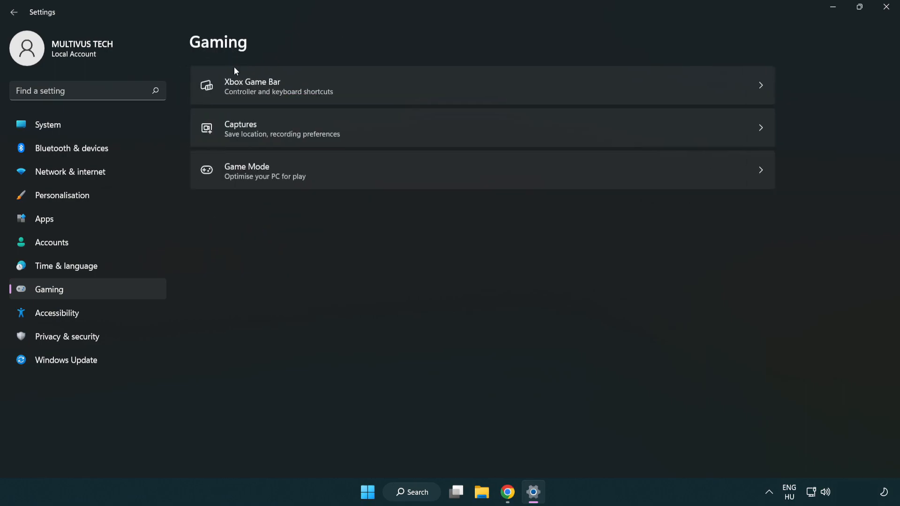
{"action": "mouse_move", "coordinate": [398, 87]}
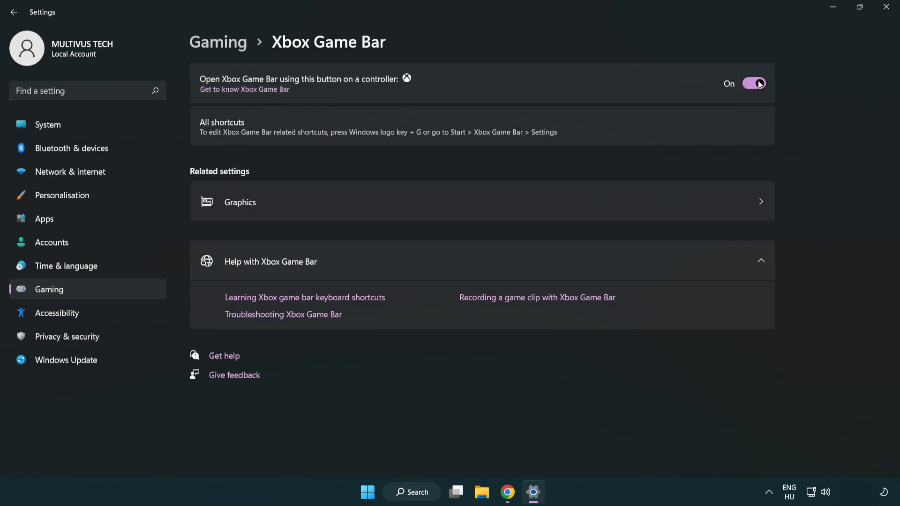
Step: Turn off the controller button opening Xbox Game Bar and close Settings
{"action": "left_click", "coordinate": [753, 83]}
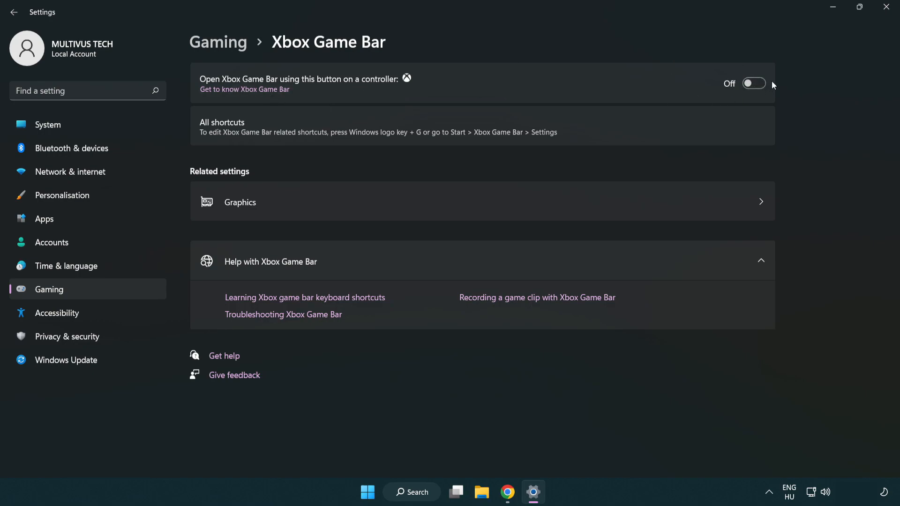
{"action": "mouse_move", "coordinate": [875, 23]}
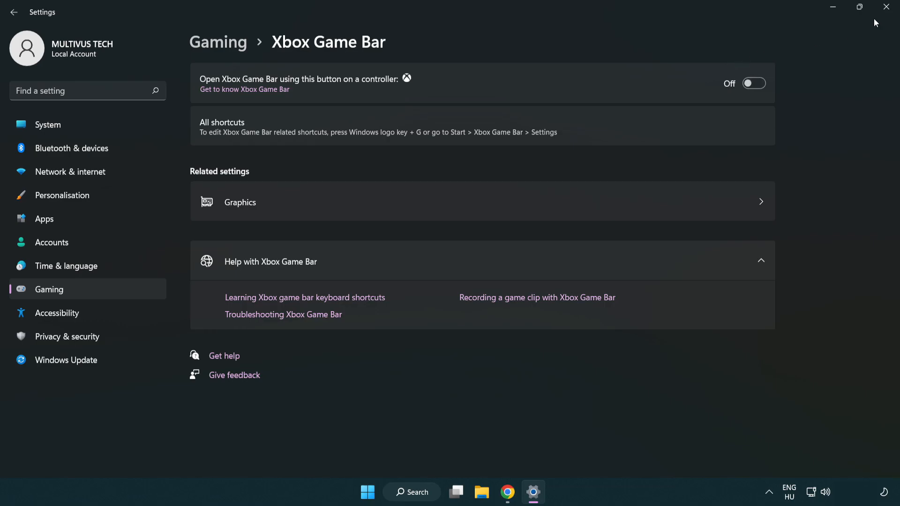
{"action": "mouse_move", "coordinate": [886, 8]}
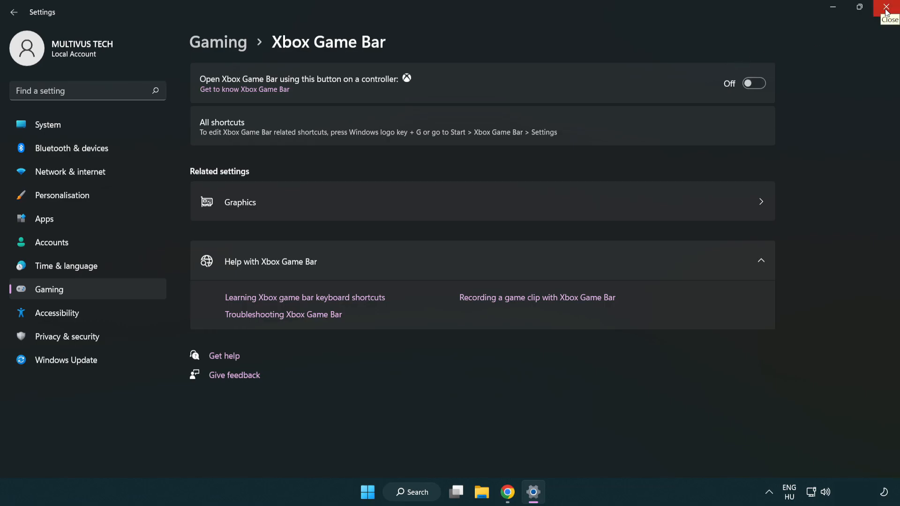
{"action": "left_click", "coordinate": [889, 7]}
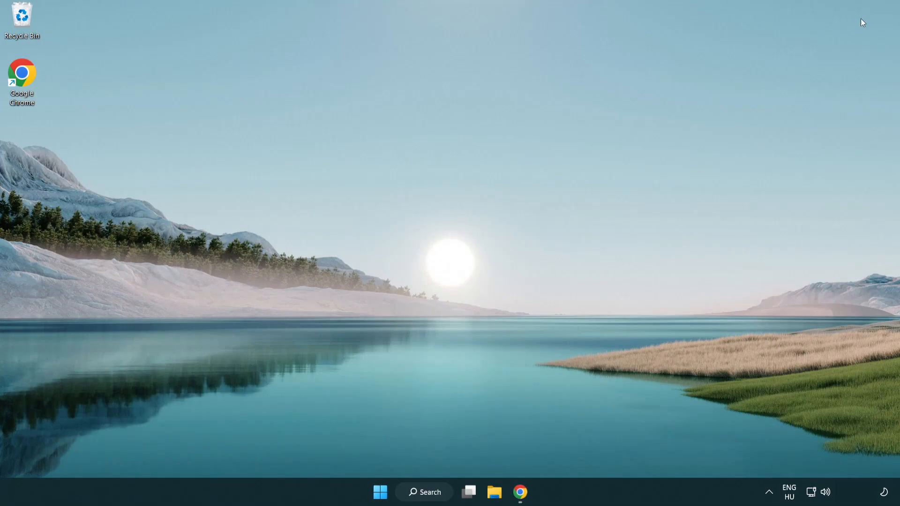
{"action": "mouse_move", "coordinate": [379, 491]}
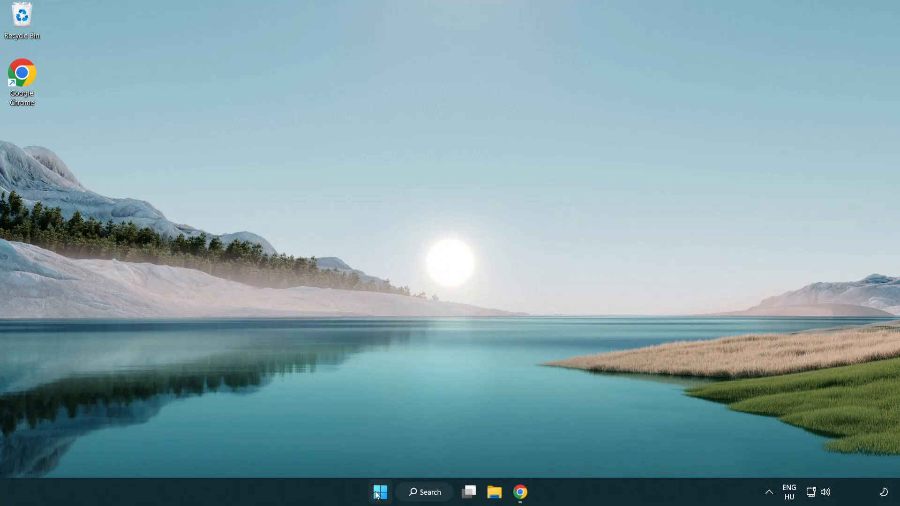
Step: Open Task Manager from the Start context menu and end the Google Chrome process
{"action": "right_click", "coordinate": [379, 491]}
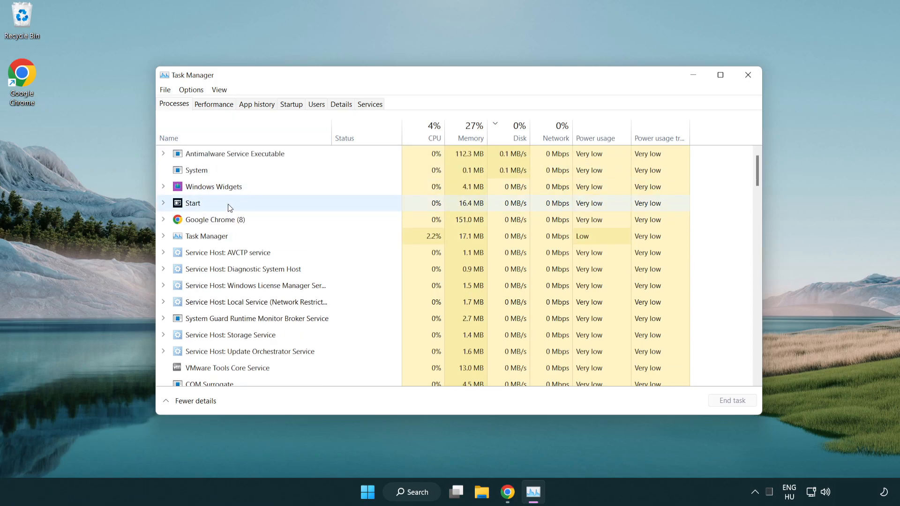
{"action": "left_click", "coordinate": [214, 219]}
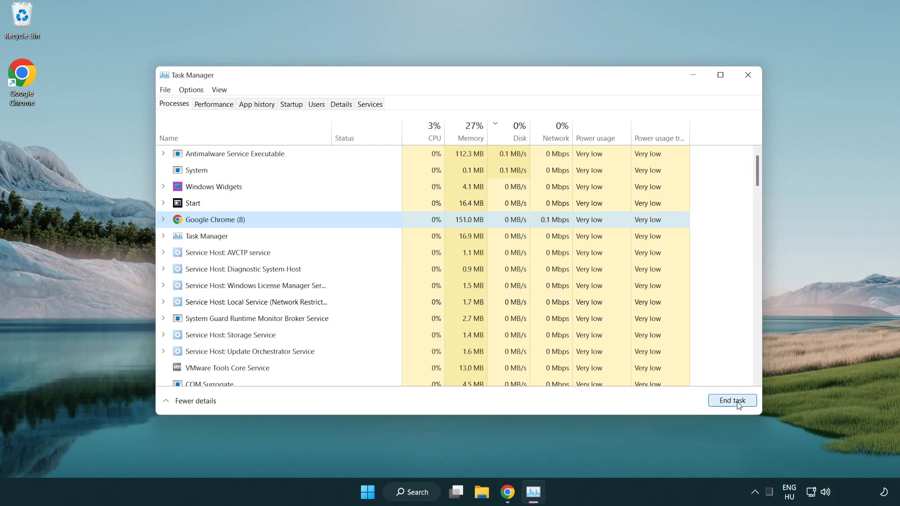
{"action": "left_click", "coordinate": [731, 400]}
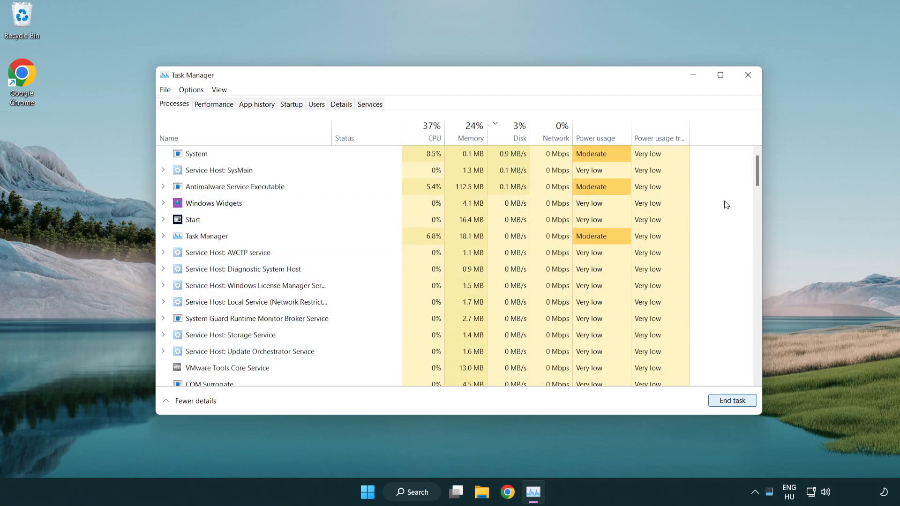
{"action": "scroll", "scroll_direction": "down", "scroll_amount": 3}
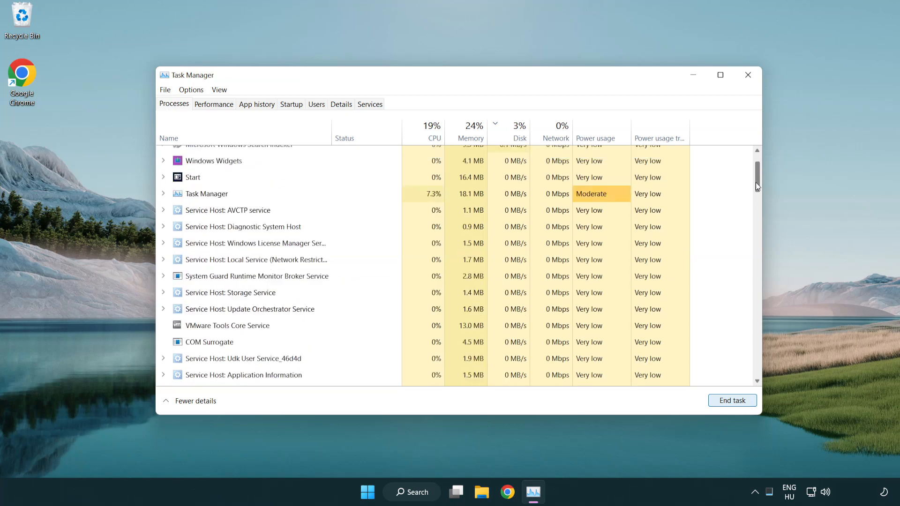
{"action": "scroll", "scroll_direction": "up", "scroll_amount": 3}
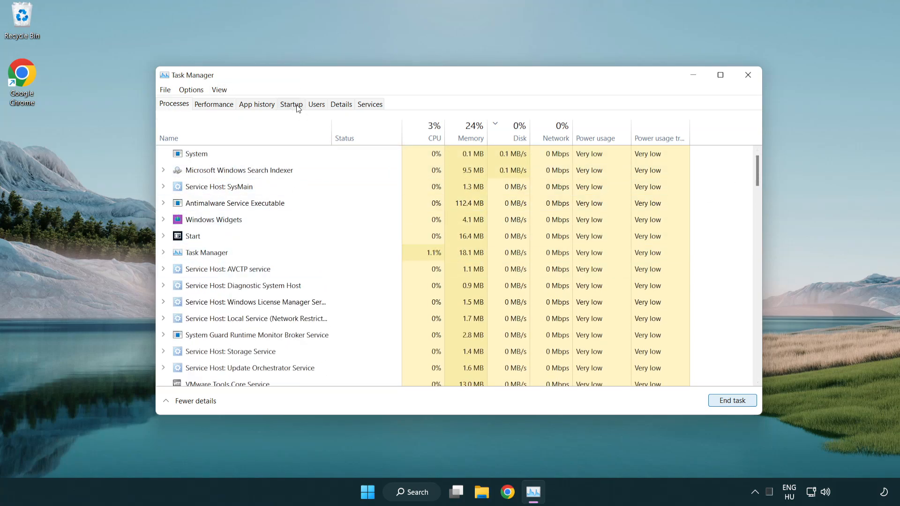
Step: Disable Cortana, Phone Link and Terminal as startup apps, then close Task Manager
{"action": "left_click", "coordinate": [291, 104]}
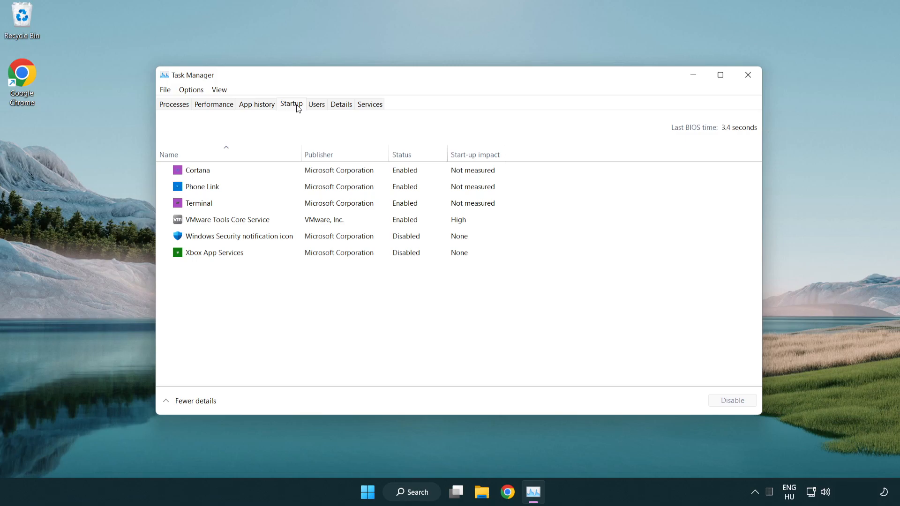
{"action": "left_click", "coordinate": [230, 170]}
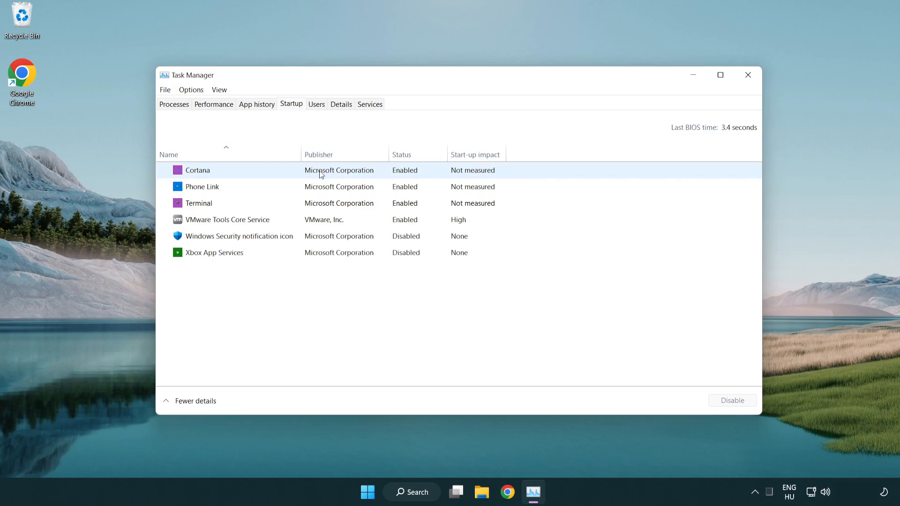
{"action": "left_click", "coordinate": [197, 170]}
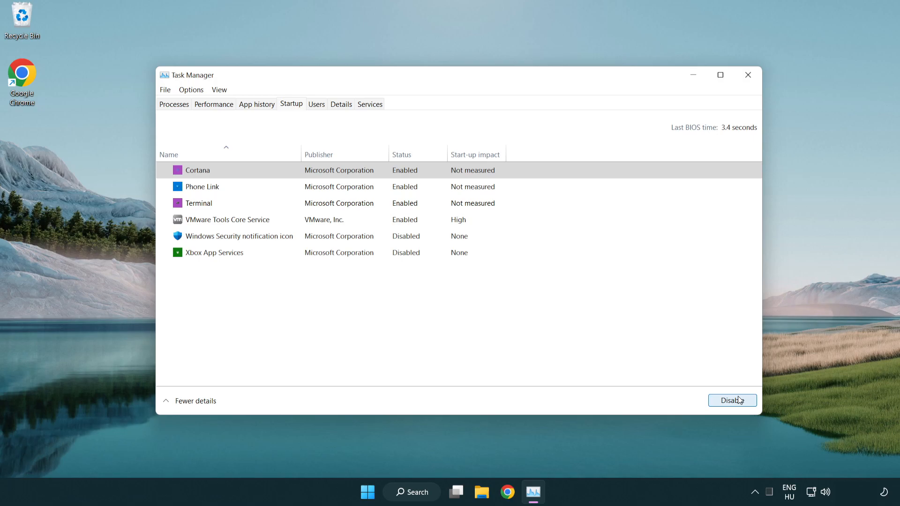
{"action": "left_click", "coordinate": [732, 400]}
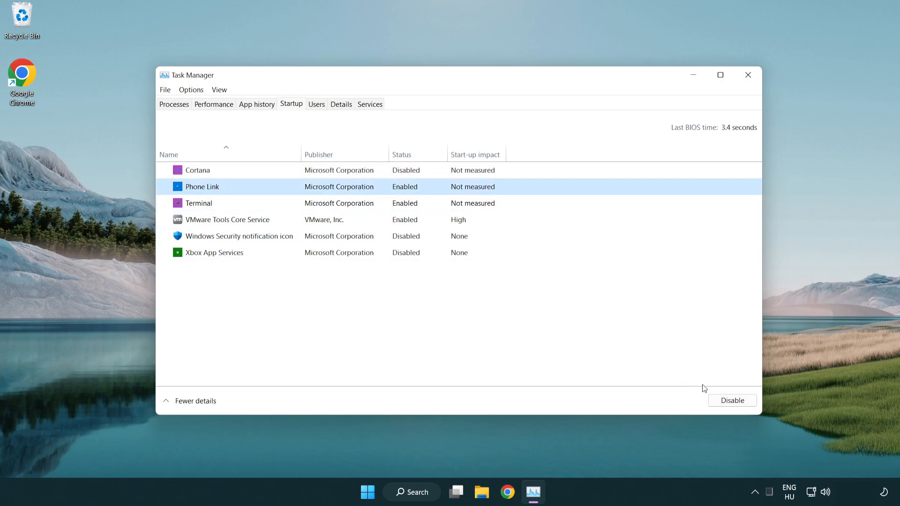
{"action": "left_click", "coordinate": [732, 400]}
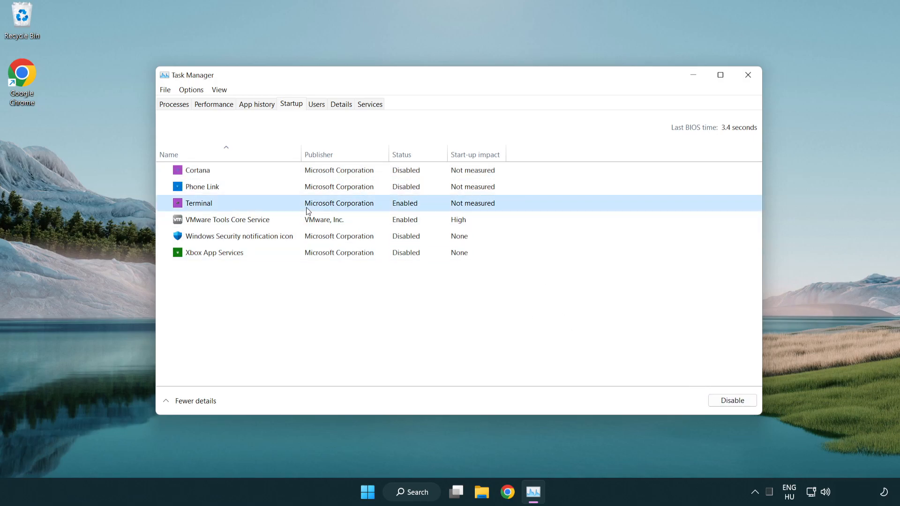
{"action": "left_click", "coordinate": [731, 400]}
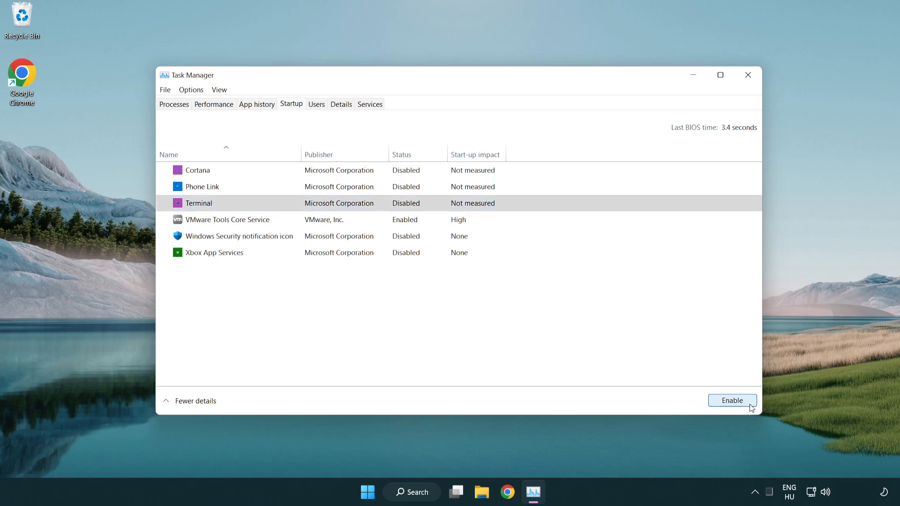
{"action": "mouse_move", "coordinate": [670, 51]}
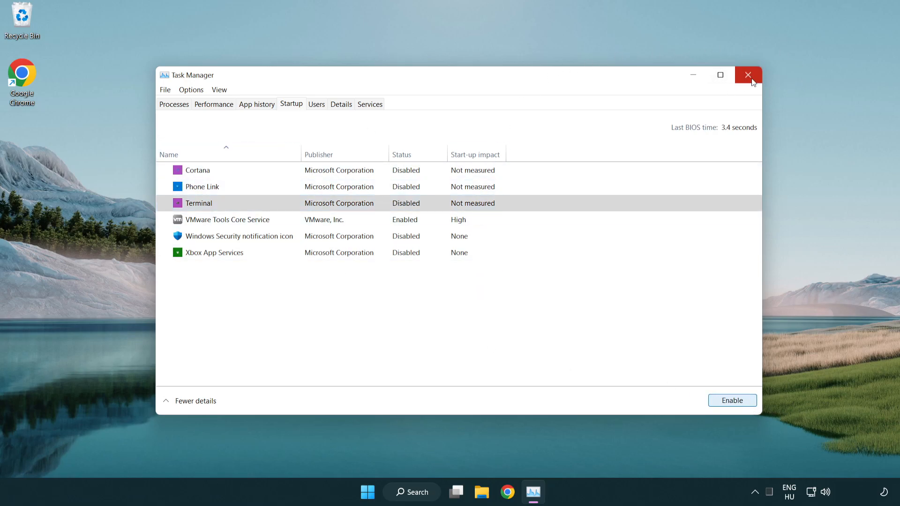
{"action": "left_click", "coordinate": [747, 75]}
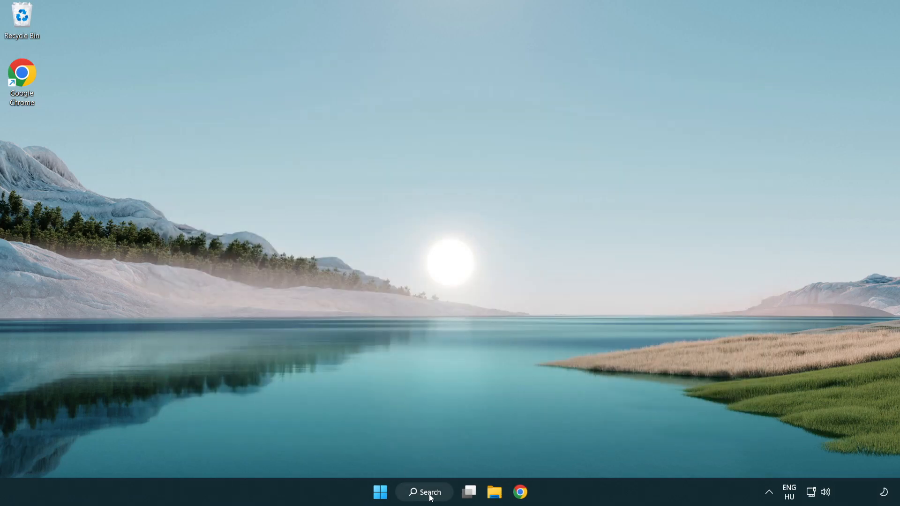
Step: Open Windows Update, check for updates until it reports up to date, then close Settings
{"action": "left_click", "coordinate": [424, 491]}
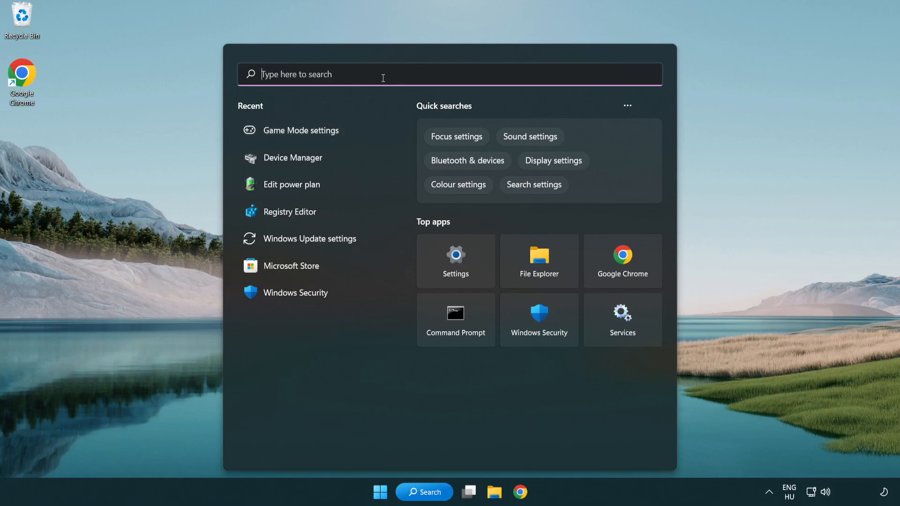
{"action": "type", "text": "update"}
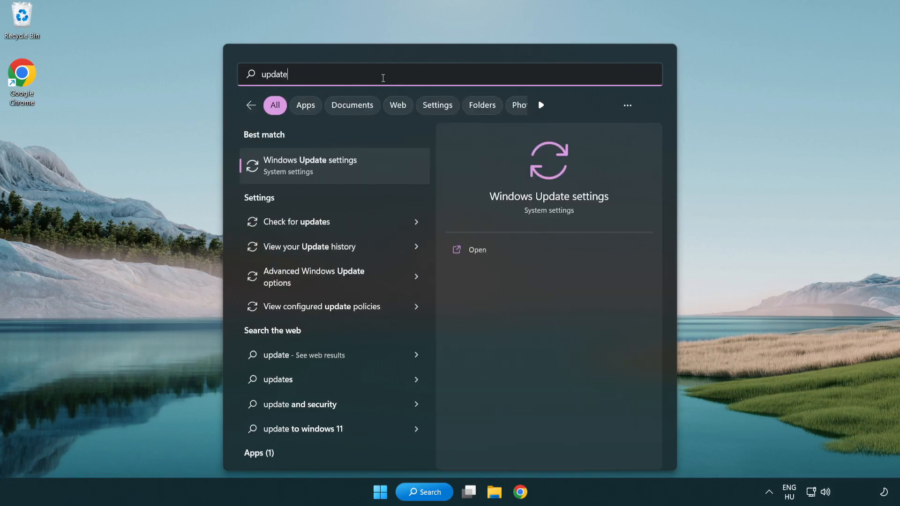
{"action": "mouse_move", "coordinate": [349, 174]}
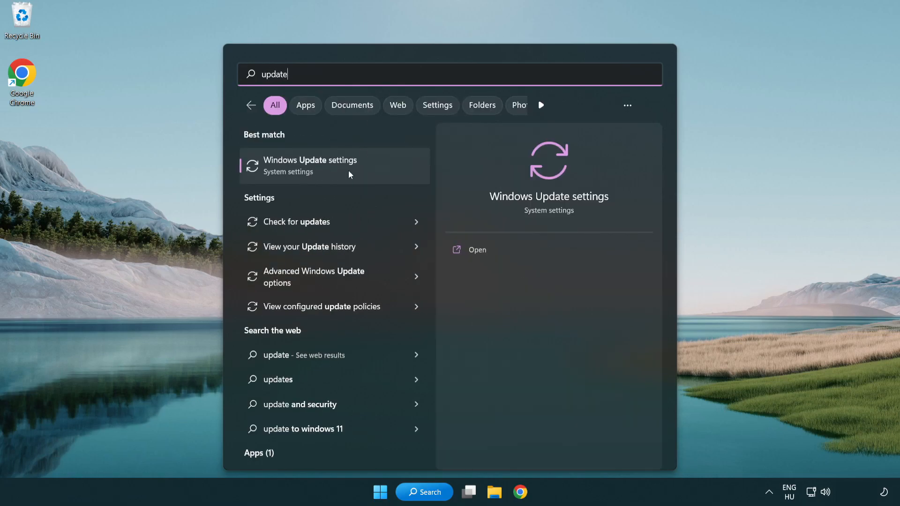
{"action": "left_click", "coordinate": [310, 166]}
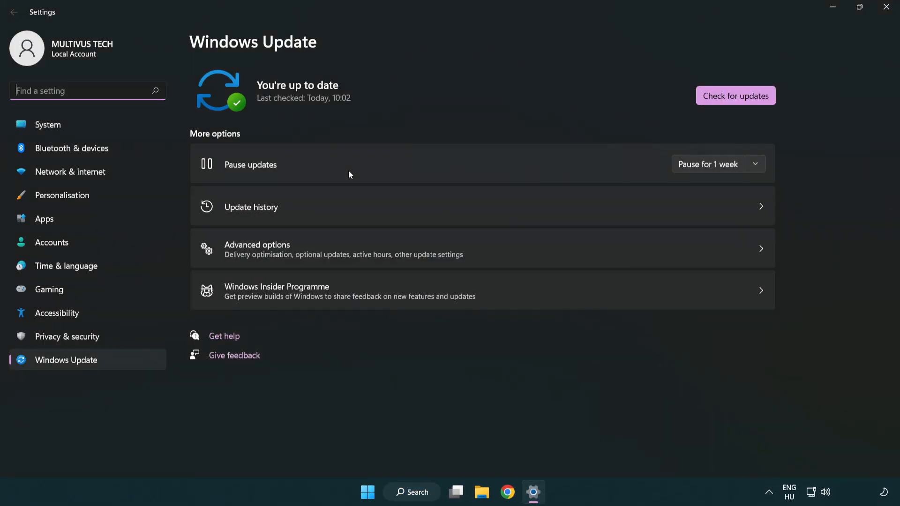
{"action": "mouse_move", "coordinate": [759, 102]}
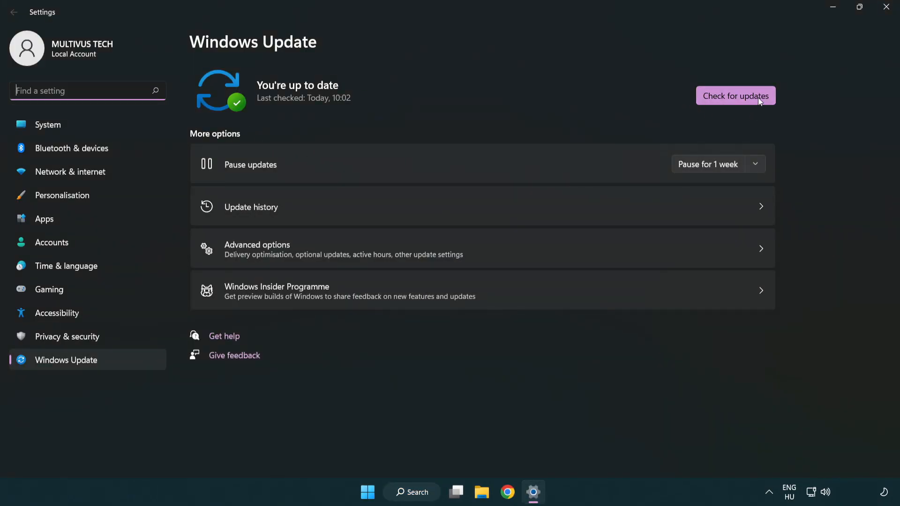
{"action": "left_click", "coordinate": [735, 95]}
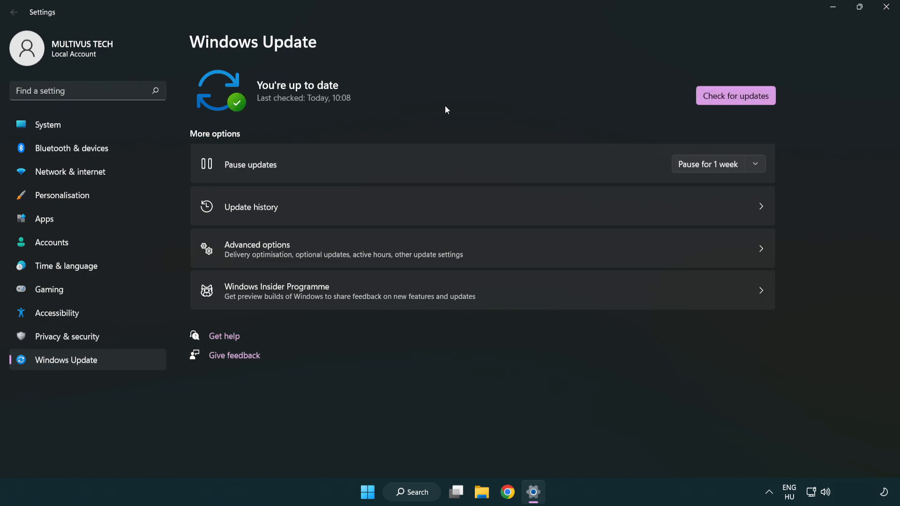
{"action": "mouse_move", "coordinate": [886, 7]}
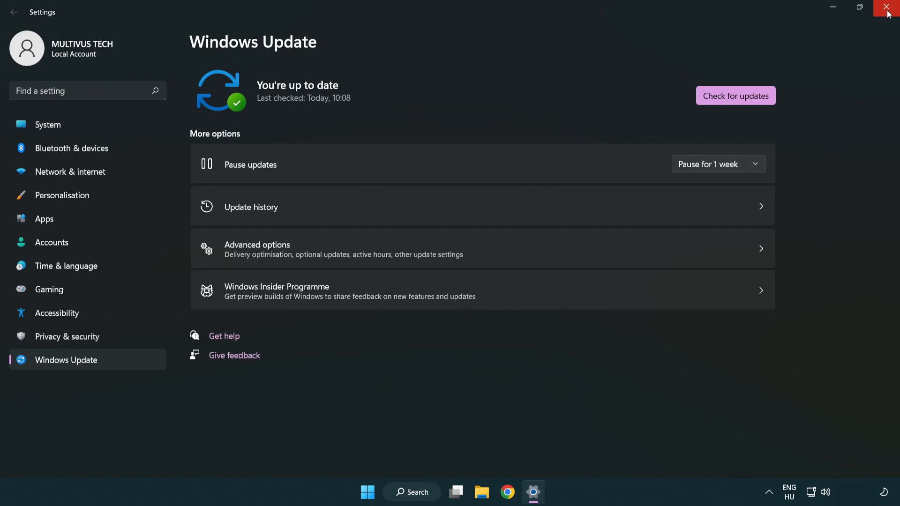
{"action": "left_click", "coordinate": [888, 8]}
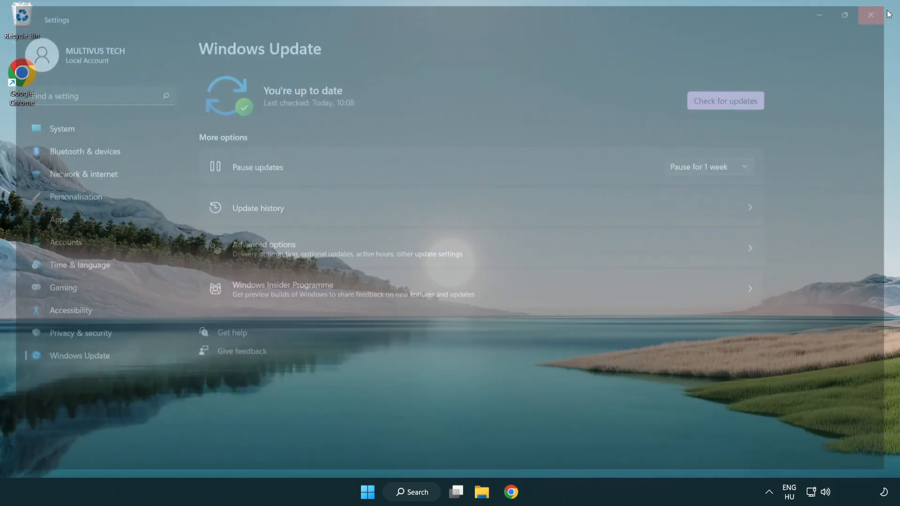
Step: Launch regedit and navigate to HKEY_CURRENT_USER\System\GameConfigStore
{"action": "left_click", "coordinate": [869, 15]}
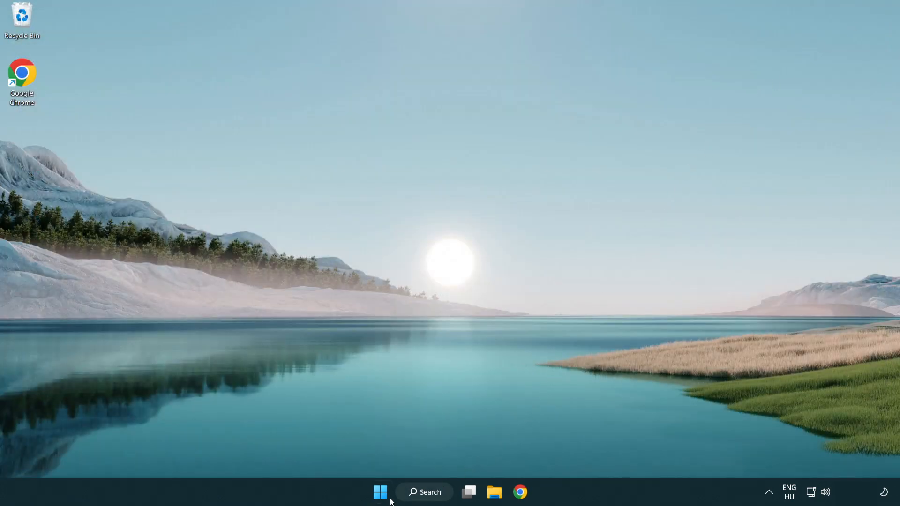
{"action": "left_click", "coordinate": [424, 491]}
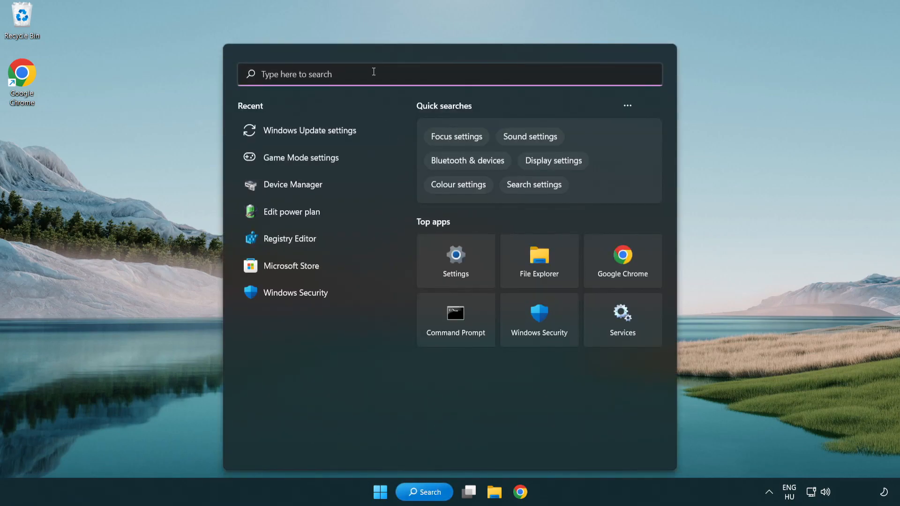
{"action": "type", "text": "regedit"}
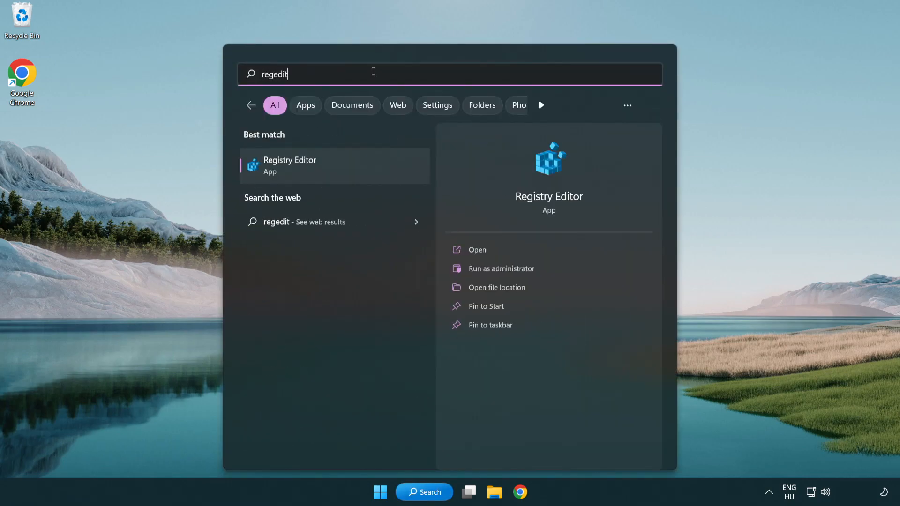
{"action": "mouse_move", "coordinate": [330, 169]}
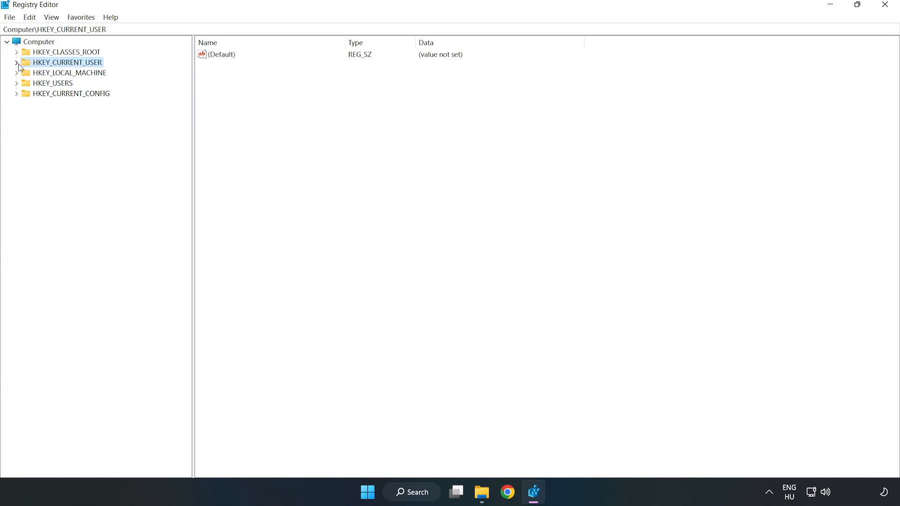
{"action": "left_click", "coordinate": [17, 62]}
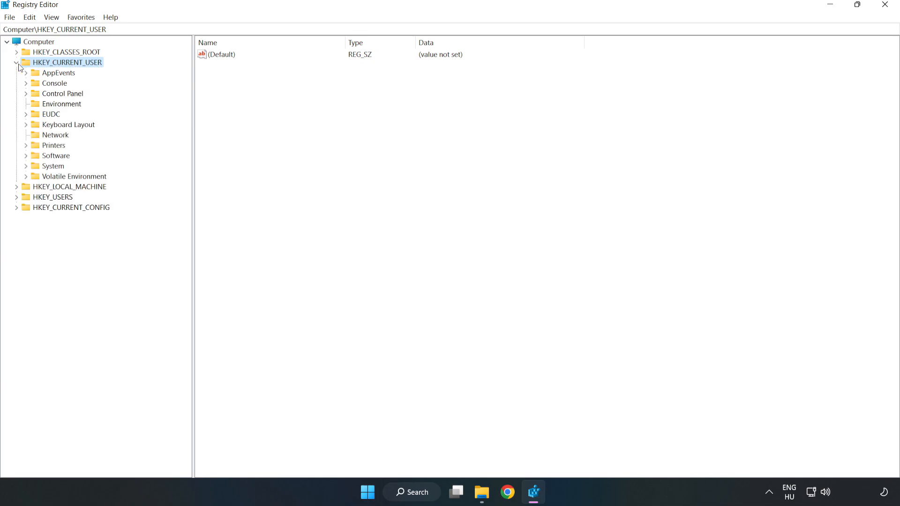
{"action": "mouse_move", "coordinate": [22, 171]}
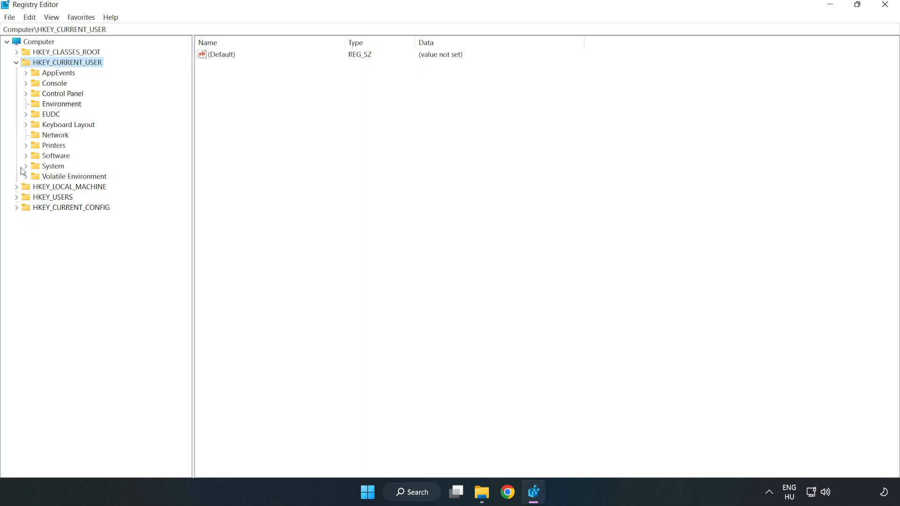
{"action": "mouse_move", "coordinate": [25, 168]}
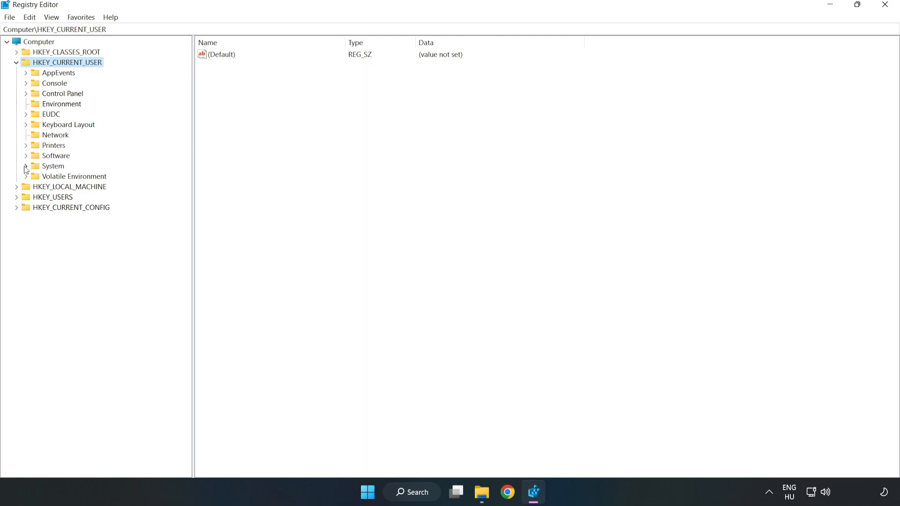
{"action": "left_click", "coordinate": [25, 166]}
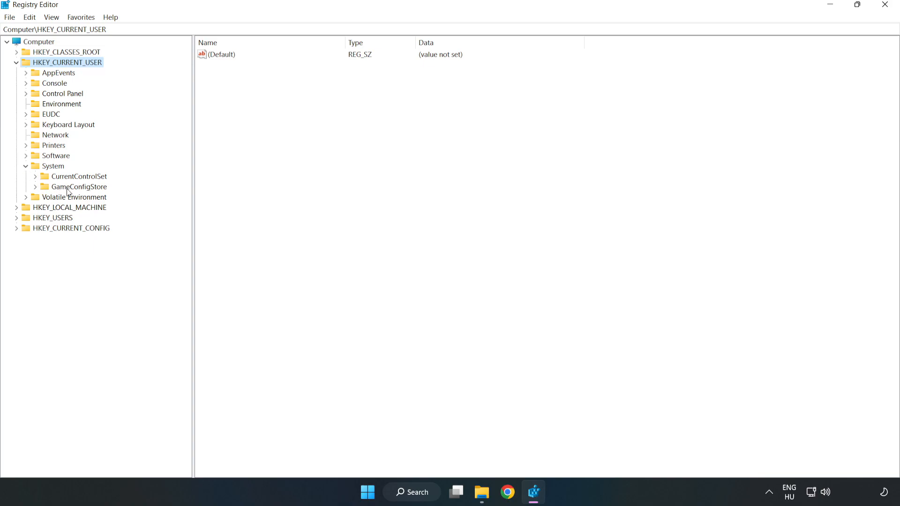
{"action": "left_click", "coordinate": [77, 186]}
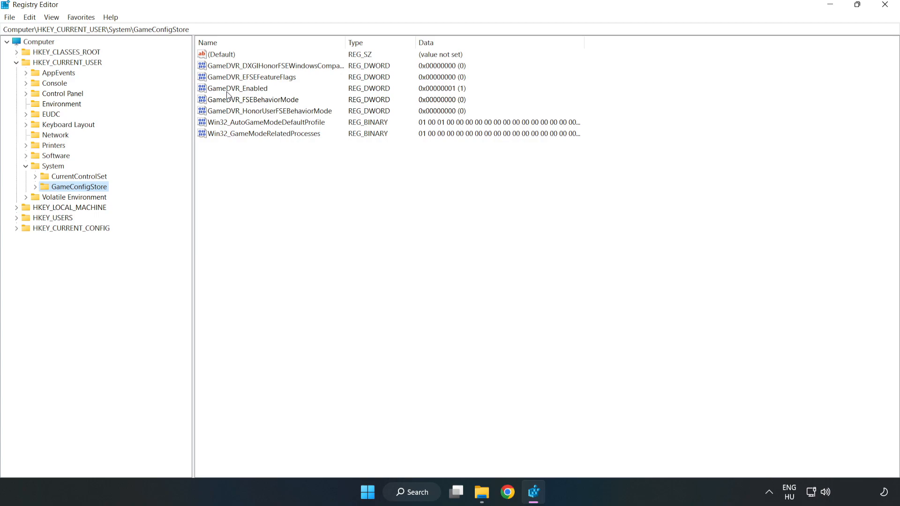
Step: Modify the GameDVR_Enabled value to 0
{"action": "left_click", "coordinate": [235, 88]}
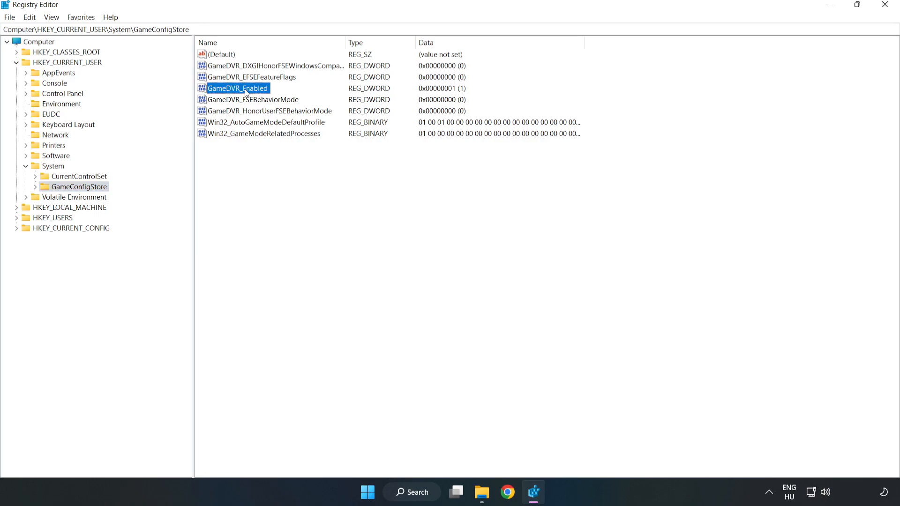
{"action": "right_click", "coordinate": [238, 88]}
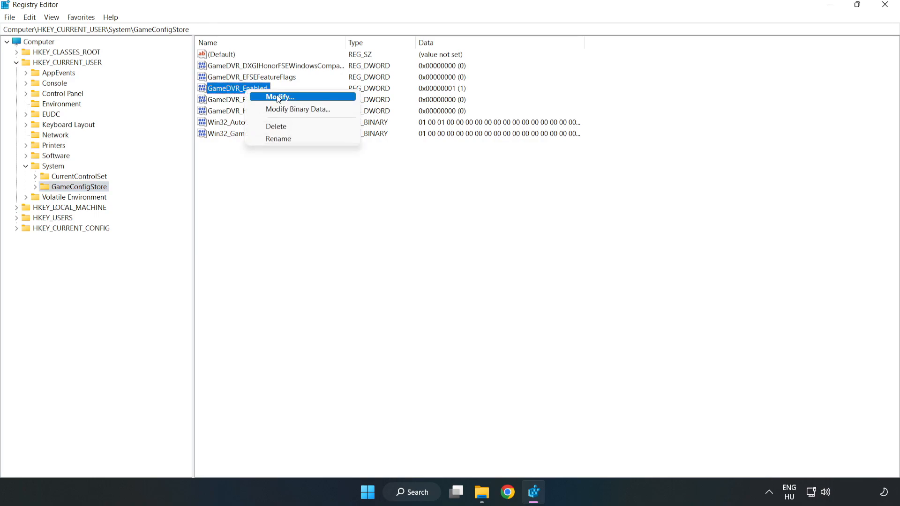
{"action": "mouse_move", "coordinate": [286, 102]}
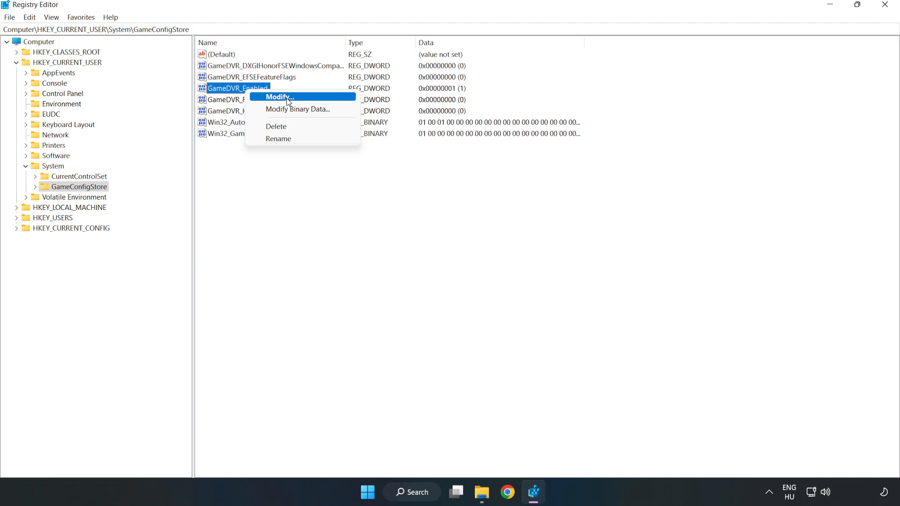
{"action": "left_click", "coordinate": [278, 96]}
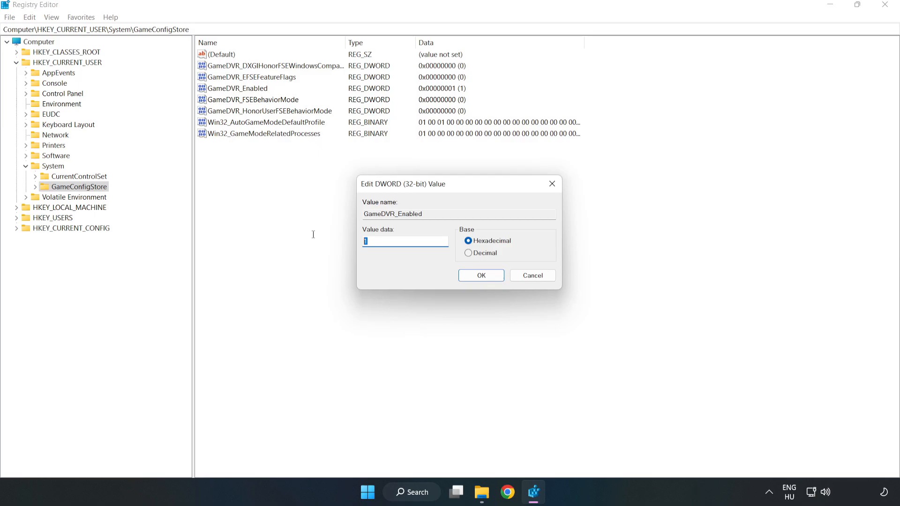
{"action": "type", "text": "0"}
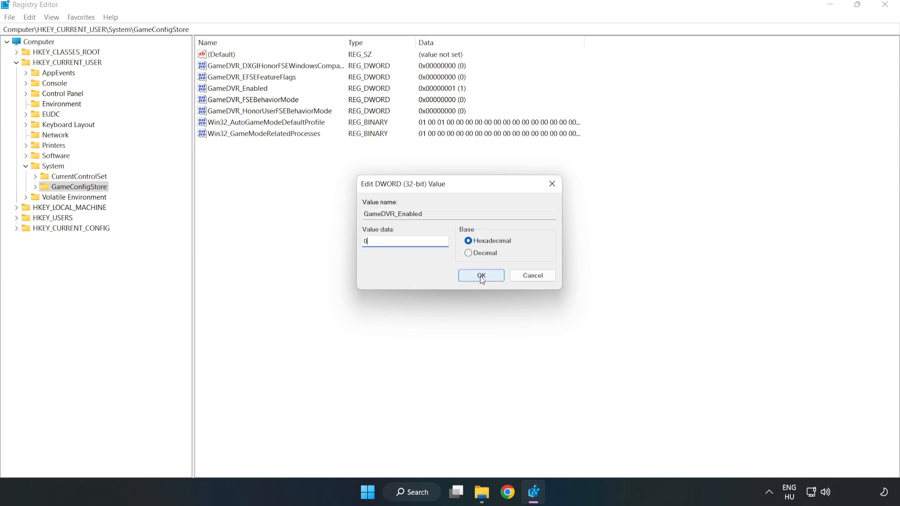
{"action": "left_click", "coordinate": [480, 276]}
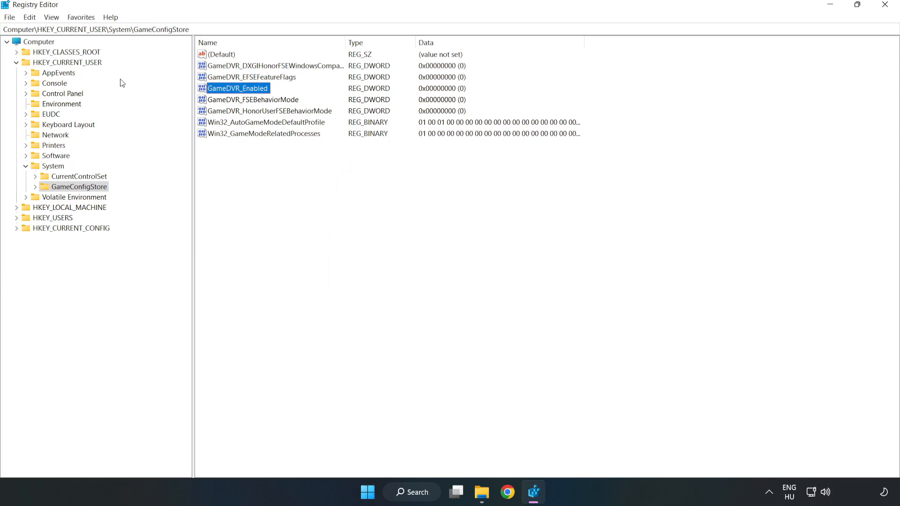
Step: Collapse HKEY_CURRENT_USER and expand HKEY_LOCAL_MACHINE\SOFTWARE\Microsoft
{"action": "left_click", "coordinate": [17, 61]}
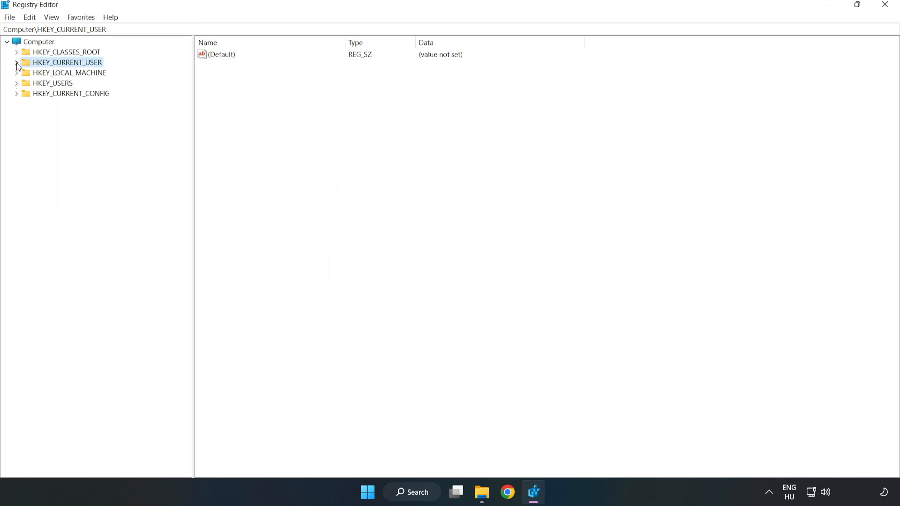
{"action": "mouse_move", "coordinate": [28, 75]}
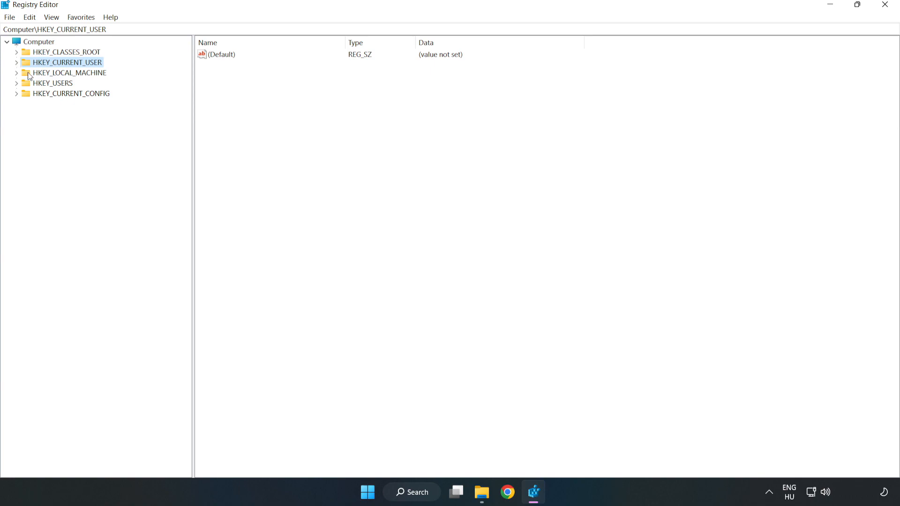
{"action": "left_click", "coordinate": [68, 72]}
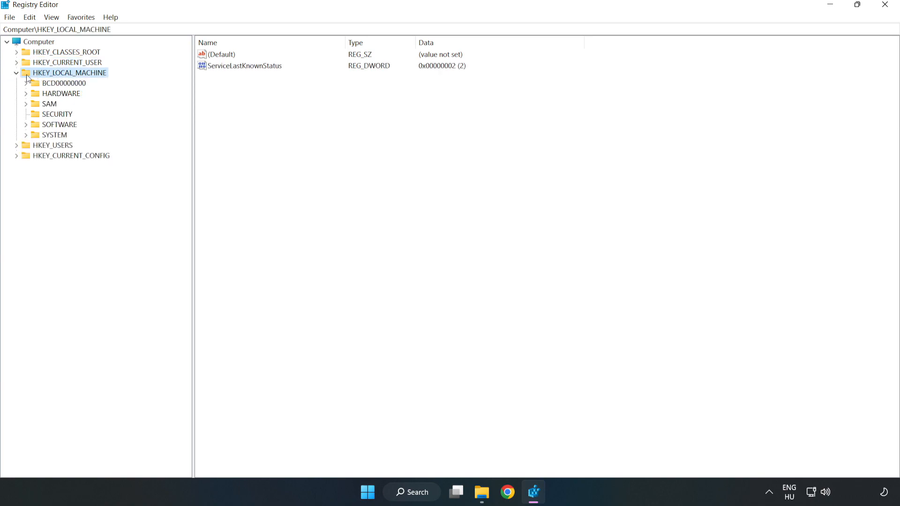
{"action": "mouse_move", "coordinate": [33, 128]}
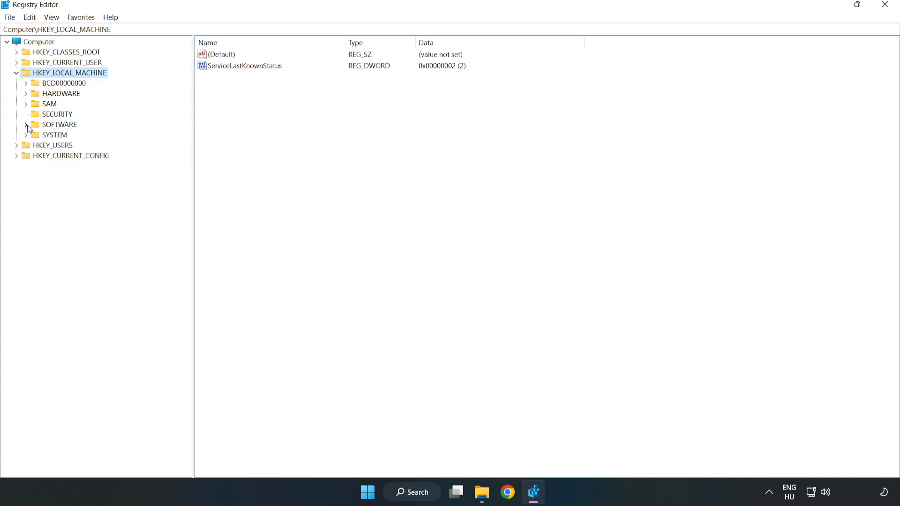
{"action": "left_click", "coordinate": [26, 125]}
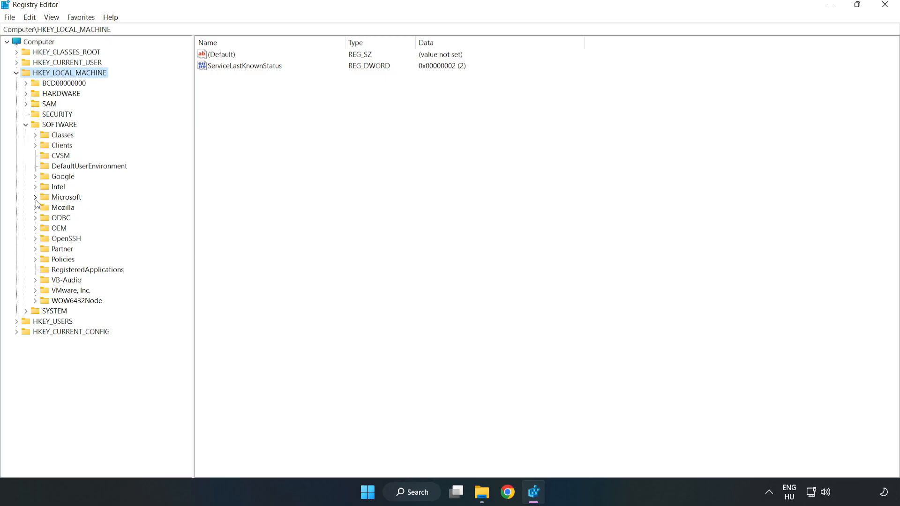
{"action": "left_click", "coordinate": [35, 197]}
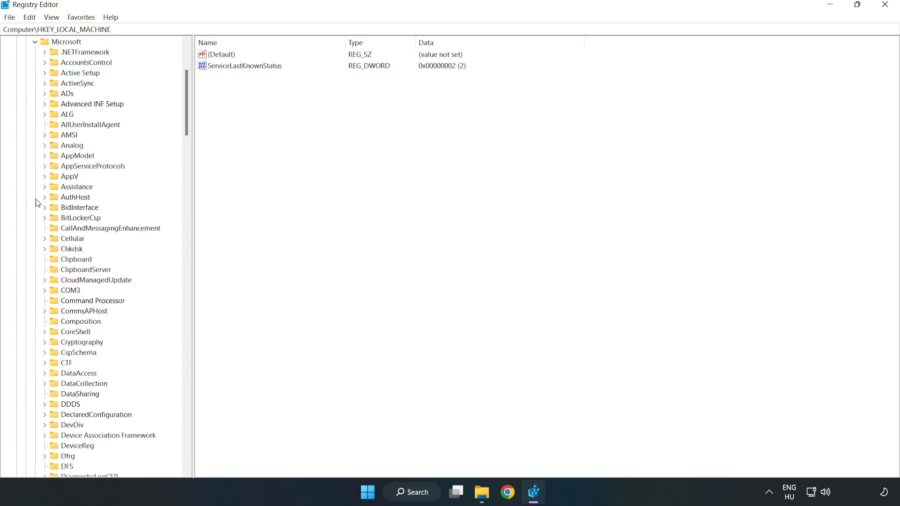
{"action": "mouse_move", "coordinate": [118, 162]}
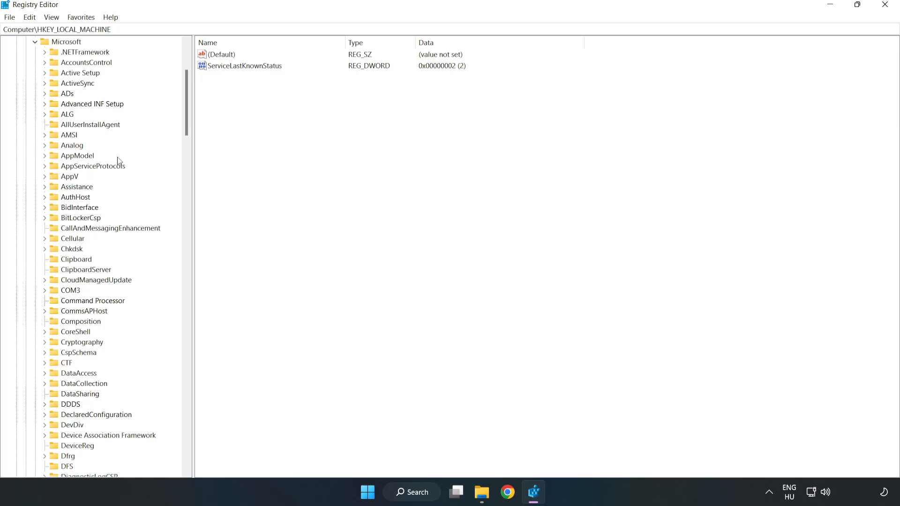
{"action": "scroll", "scroll_direction": "down", "scroll_amount": 3}
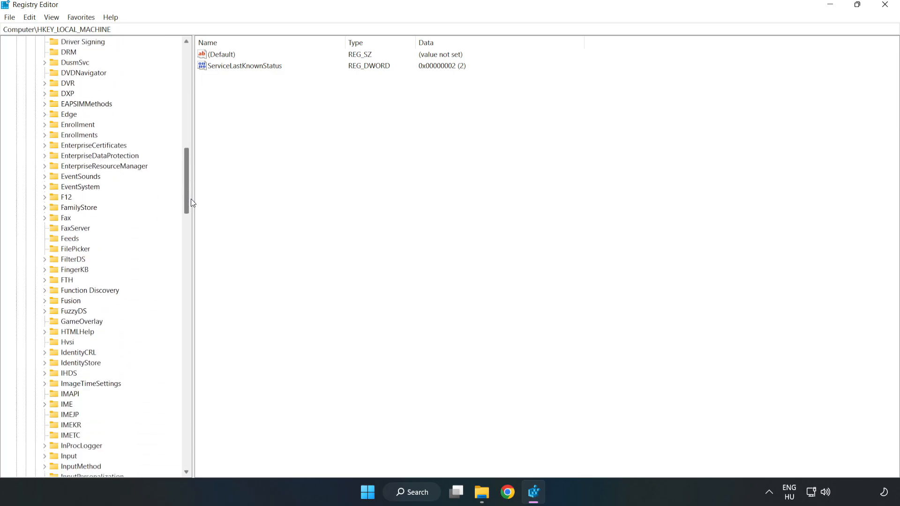
{"action": "scroll", "scroll_direction": "down", "scroll_amount": 3}
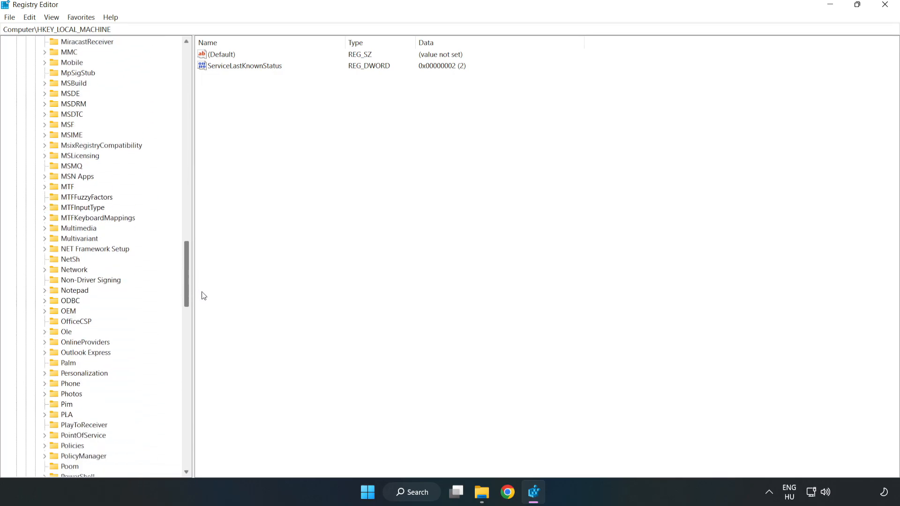
{"action": "scroll", "scroll_direction": "down", "scroll_amount": 3}
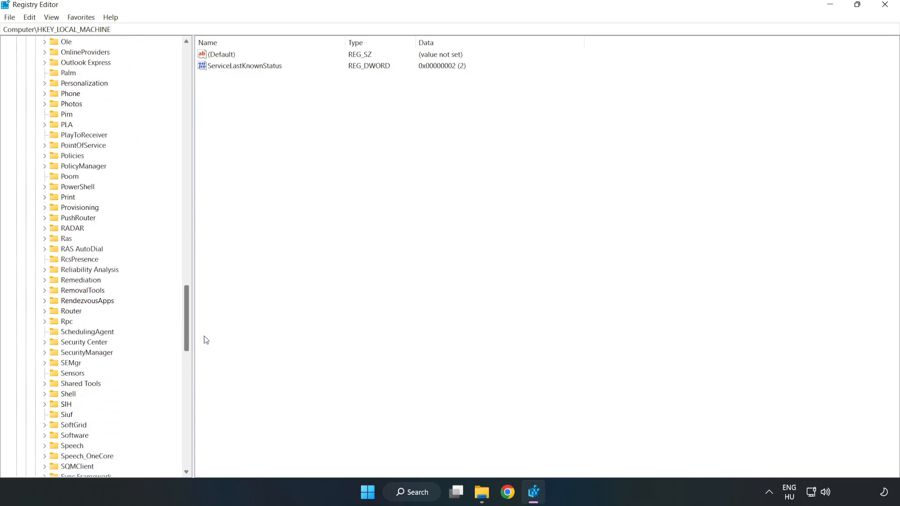
{"action": "scroll", "scroll_direction": "up", "scroll_amount": 3}
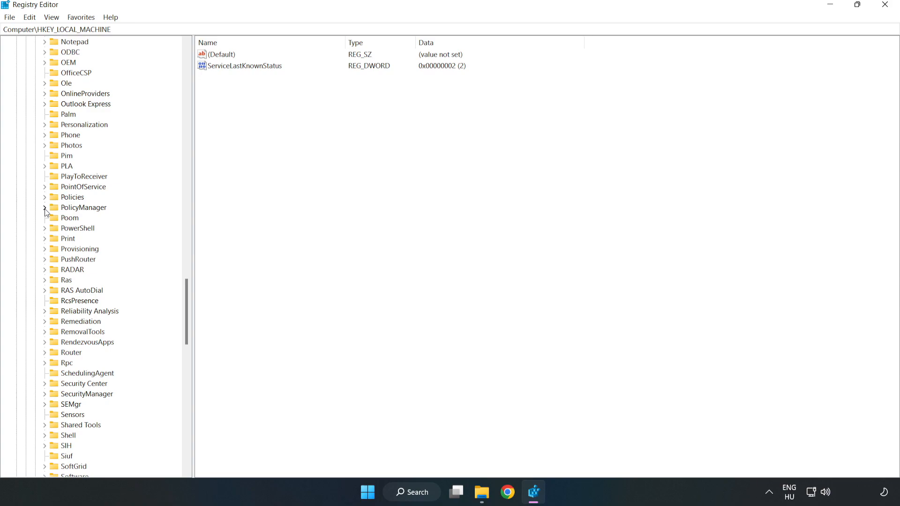
Step: Expand PolicyManager\default\ApplicationManagement, open AllowGameDVR and select its value entry
{"action": "left_click", "coordinate": [45, 207]}
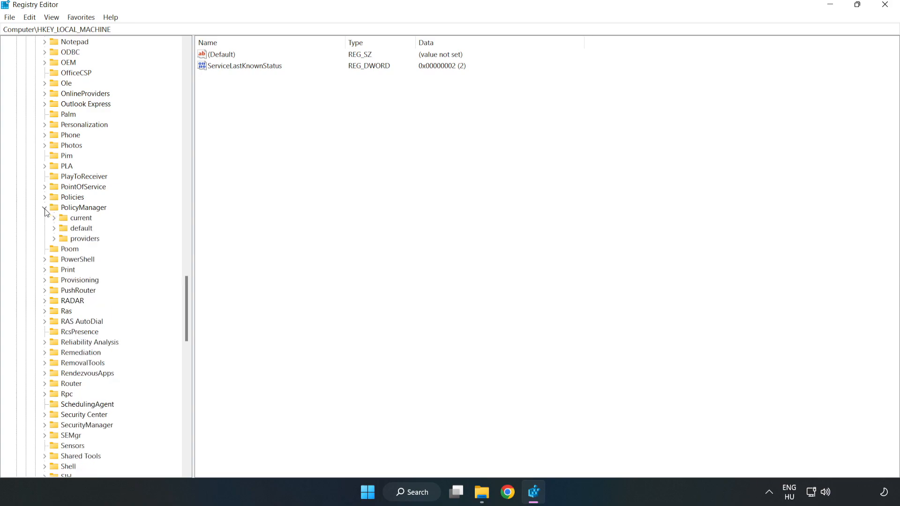
{"action": "left_click", "coordinate": [45, 207]}
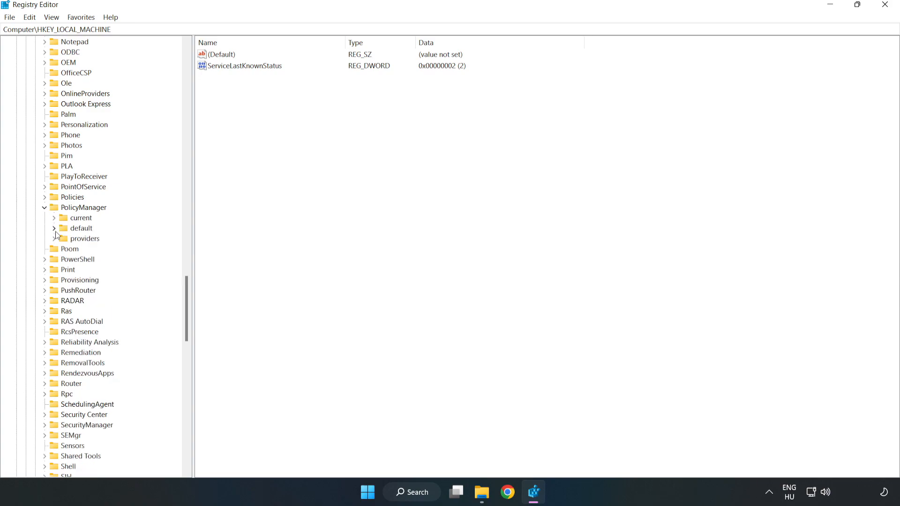
{"action": "mouse_move", "coordinate": [75, 229]}
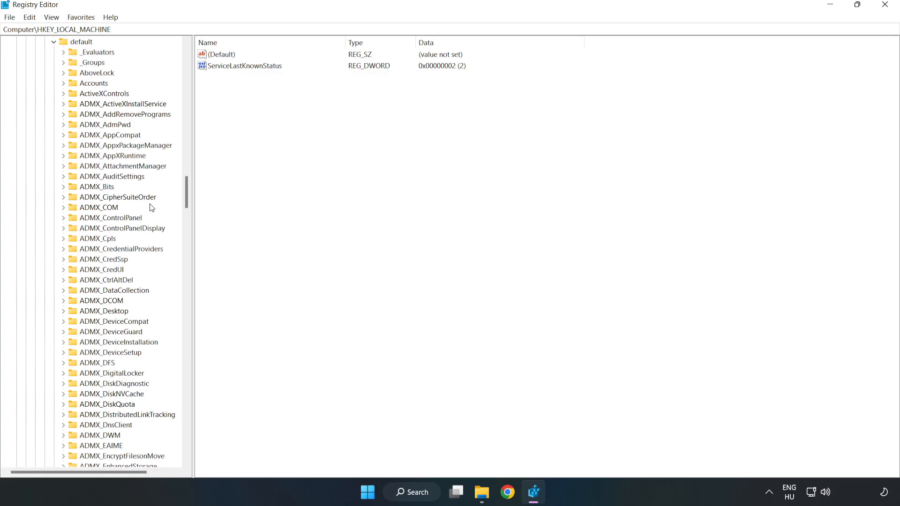
{"action": "scroll", "scroll_direction": "down", "scroll_amount": 3}
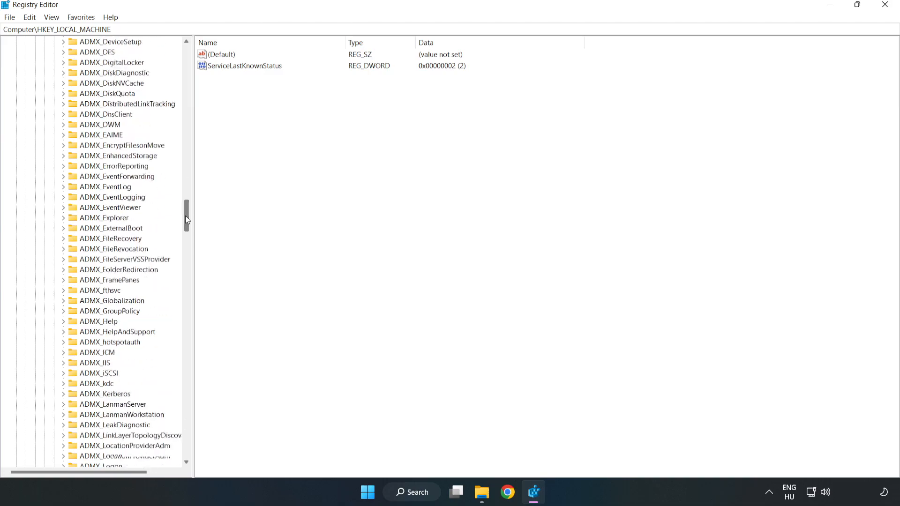
{"action": "scroll", "scroll_direction": "down", "scroll_amount": 3}
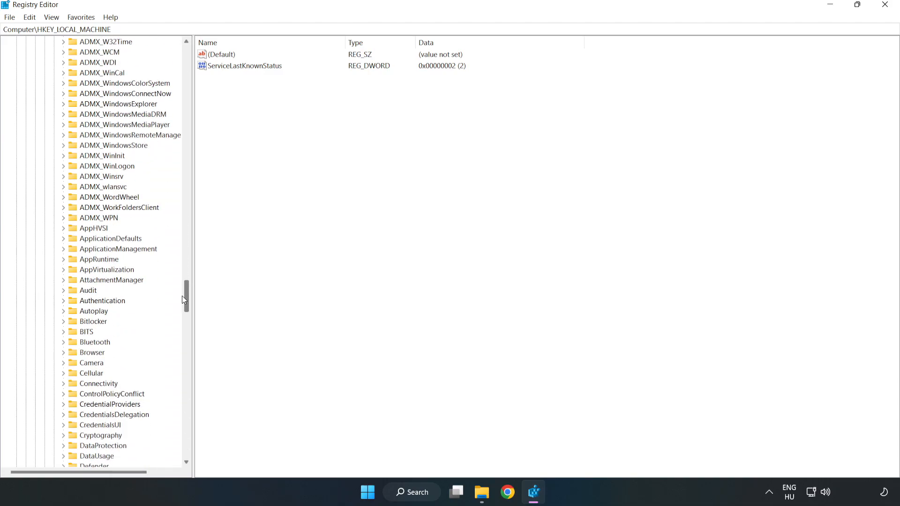
{"action": "scroll", "scroll_direction": "down", "scroll_amount": 3}
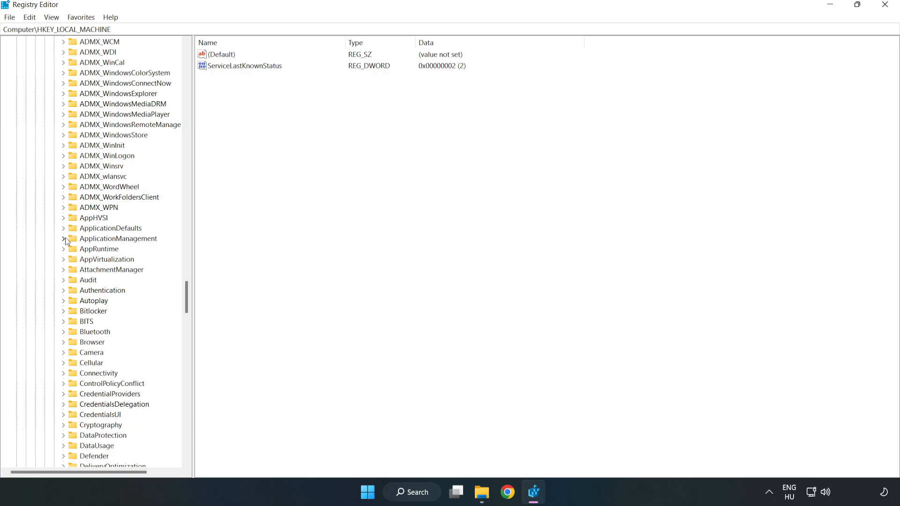
{"action": "left_click", "coordinate": [63, 238]}
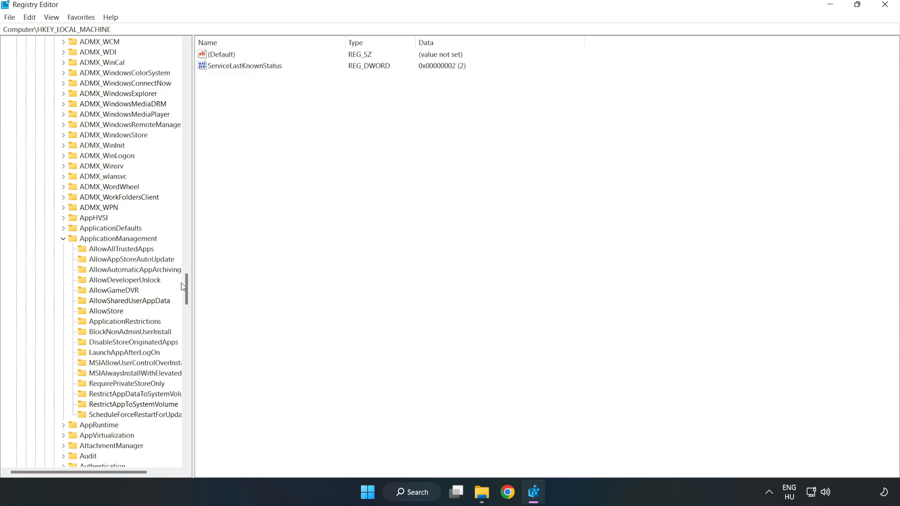
{"action": "mouse_move", "coordinate": [115, 294]}
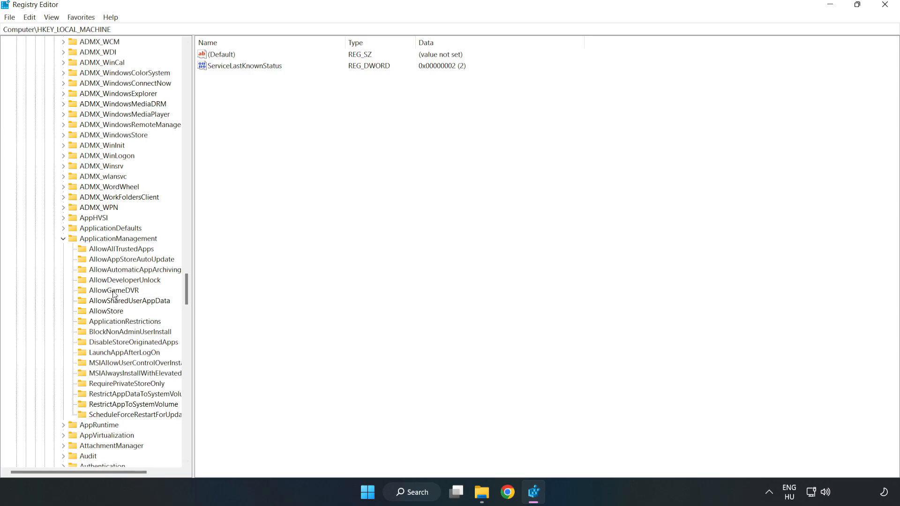
{"action": "mouse_move", "coordinate": [105, 292]}
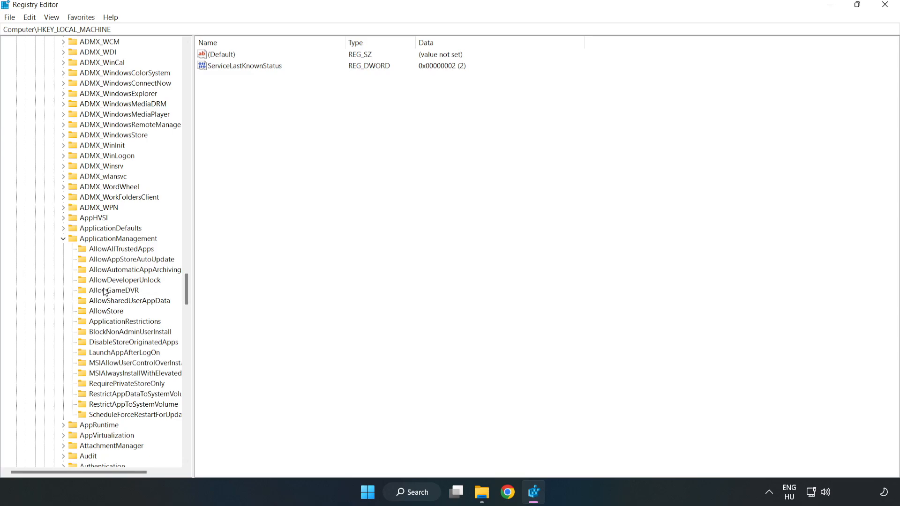
{"action": "left_click", "coordinate": [113, 290]}
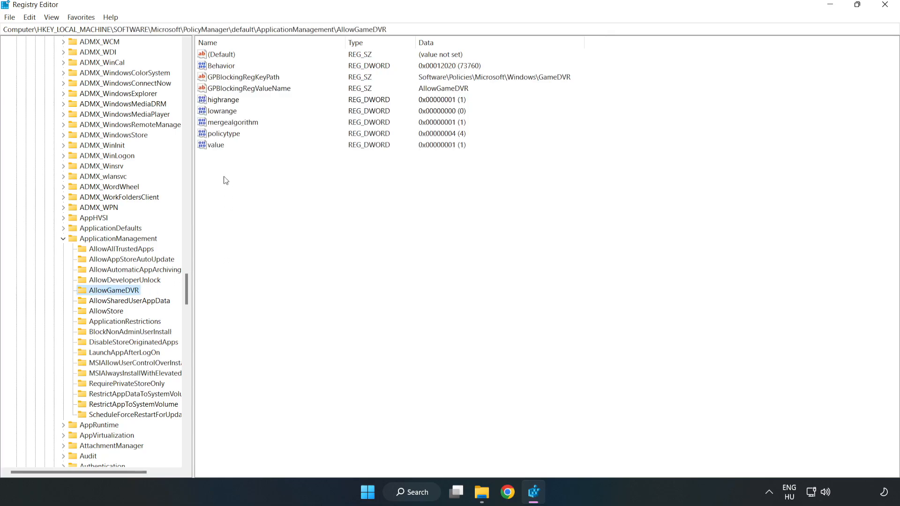
{"action": "left_click", "coordinate": [216, 145]}
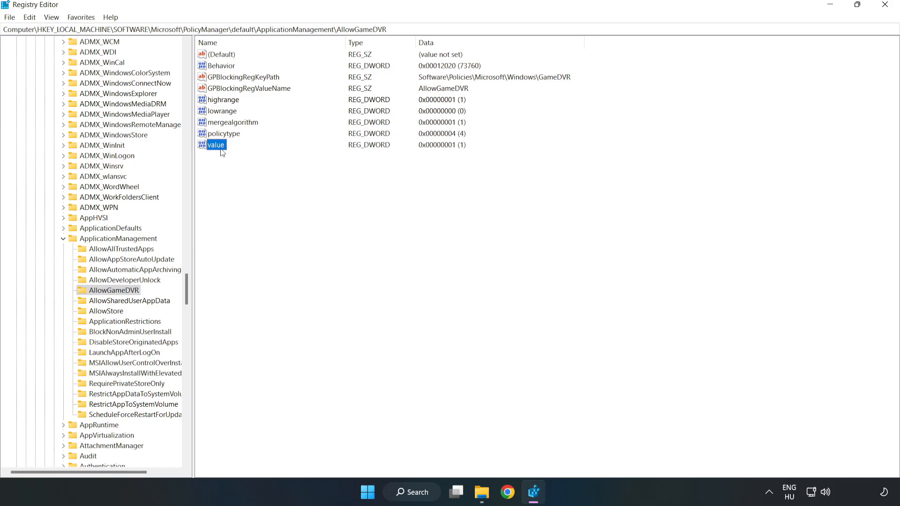
Step: Change AllowGameDVR's 'value' data to 0 and close Registry Editor
{"action": "right_click", "coordinate": [215, 144]}
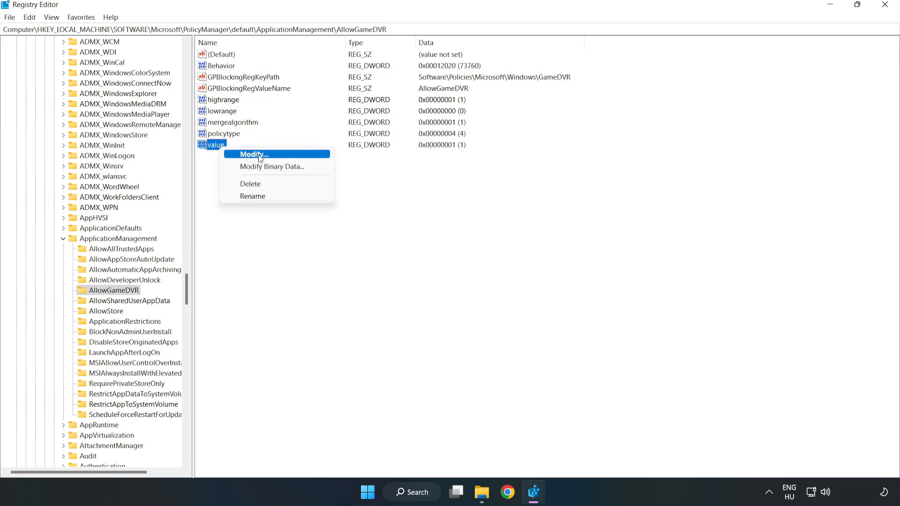
{"action": "left_click", "coordinate": [253, 154]}
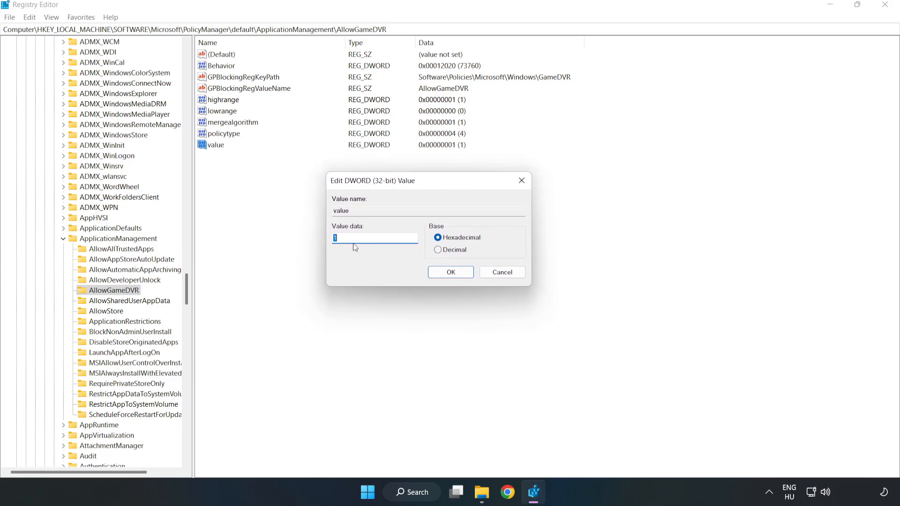
{"action": "type", "text": "0"}
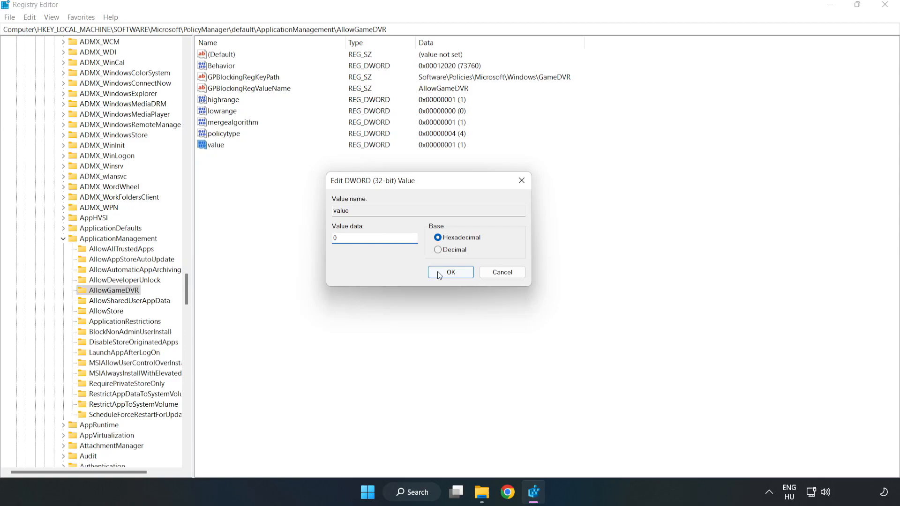
{"action": "left_click", "coordinate": [450, 271]}
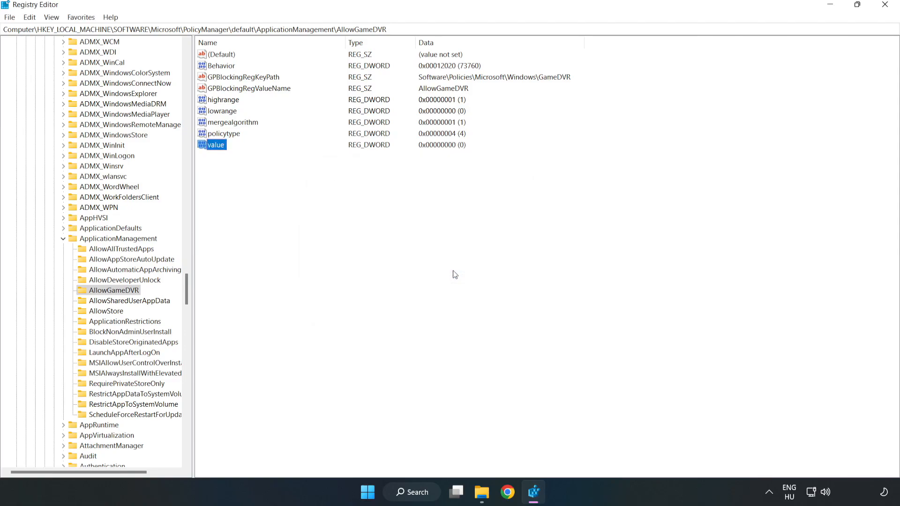
{"action": "mouse_move", "coordinate": [884, 16]}
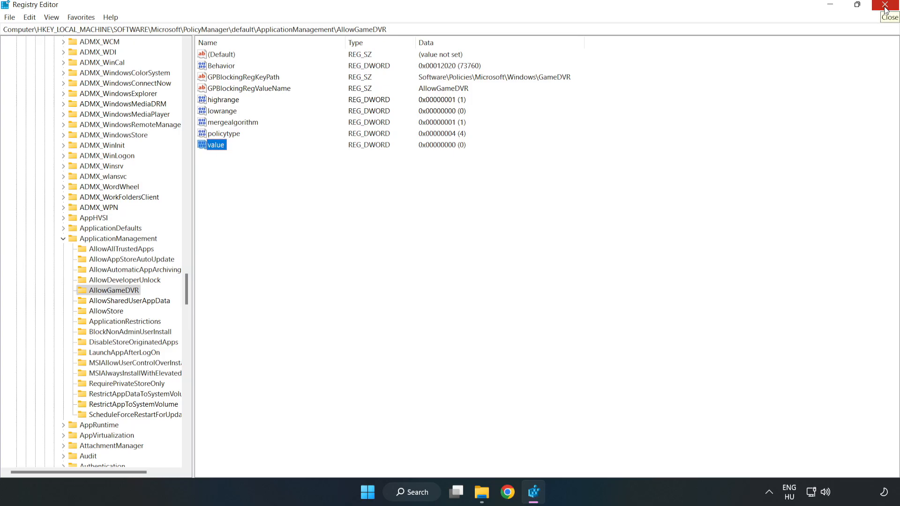
{"action": "left_click", "coordinate": [889, 7]}
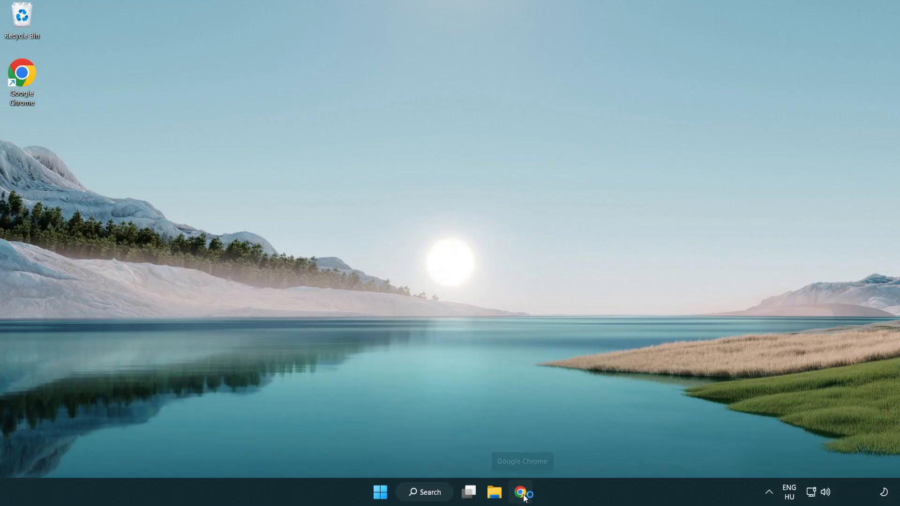
Step: Return to Chrome and download dxwebsetup.exe from the DirectX End-User Runtime Web Installer page
{"action": "left_click", "coordinate": [521, 491]}
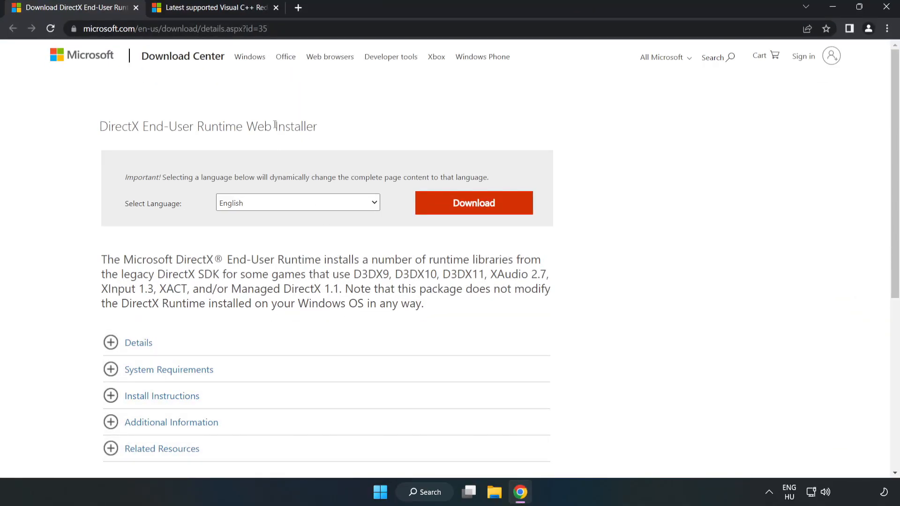
{"action": "left_click", "coordinate": [172, 29]}
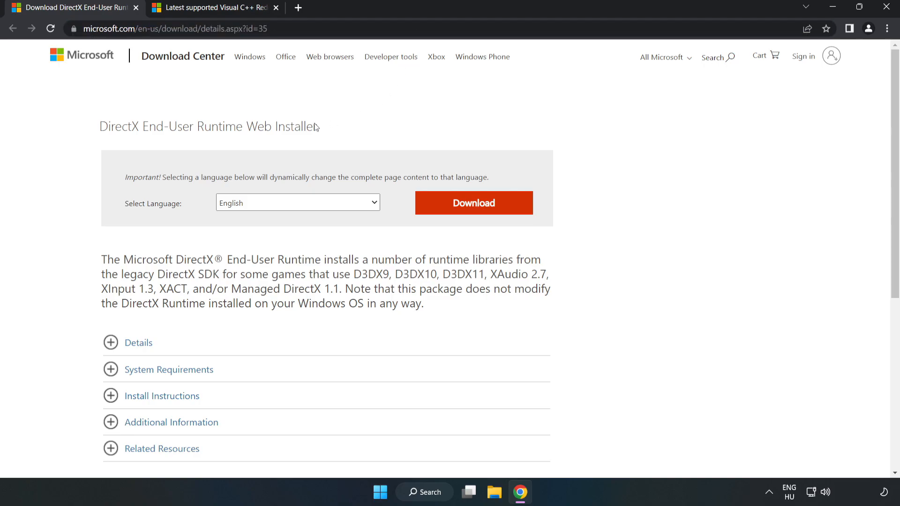
{"action": "mouse_move", "coordinate": [479, 214]}
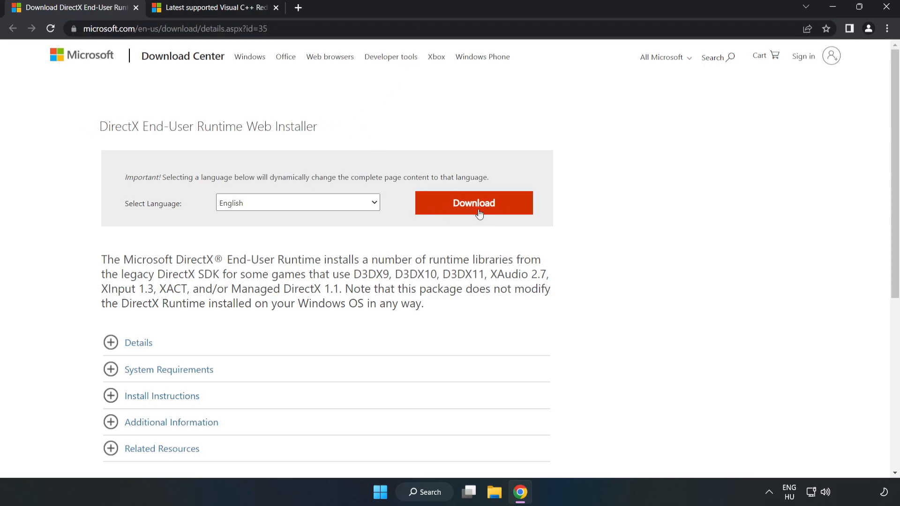
{"action": "left_click", "coordinate": [472, 202]}
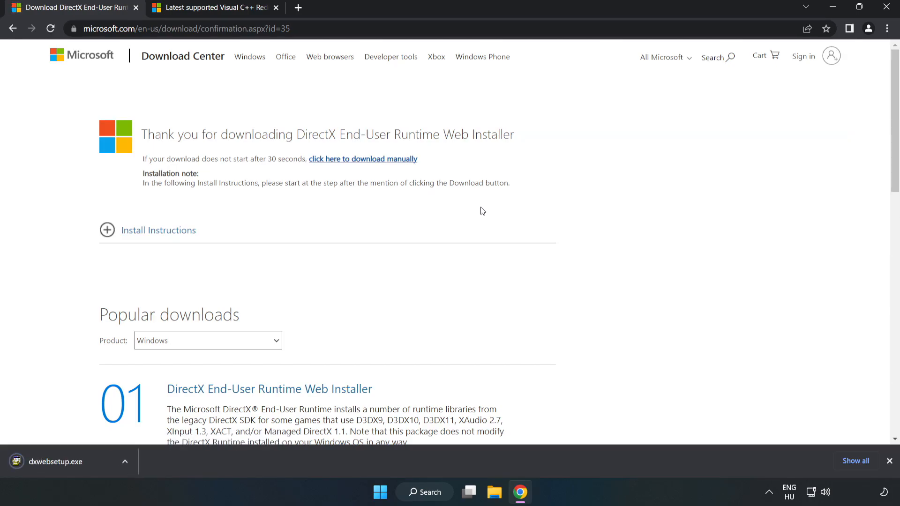
{"action": "mouse_move", "coordinate": [74, 467]}
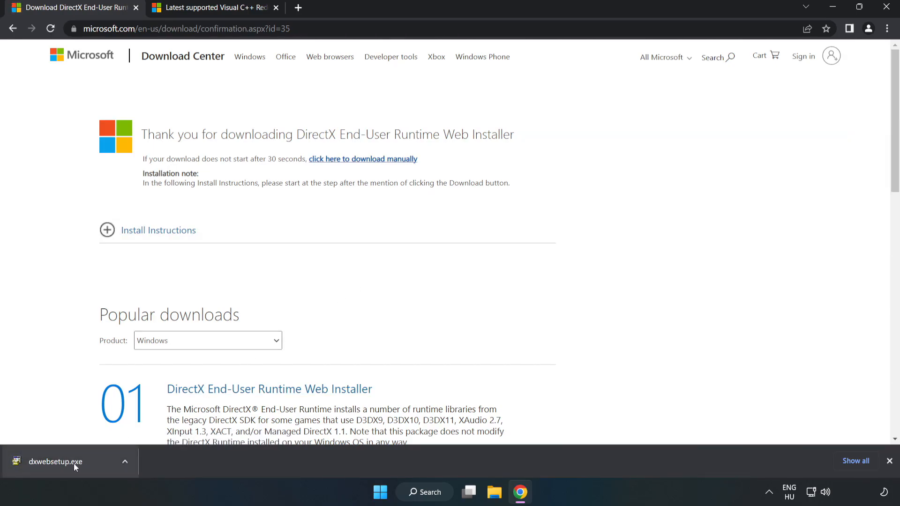
Step: Run dxwebsetup.exe and accept the DirectX license agreement
{"action": "left_click", "coordinate": [54, 461]}
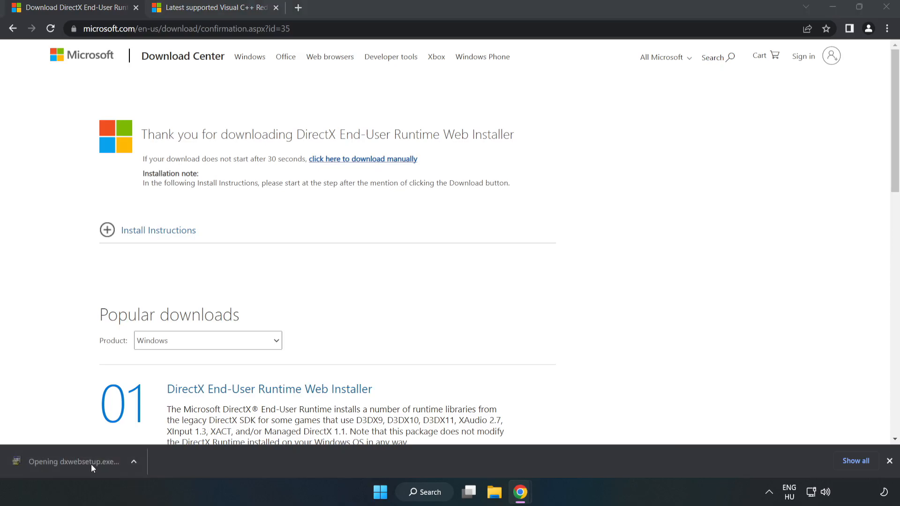
{"action": "mouse_move", "coordinate": [92, 465]}
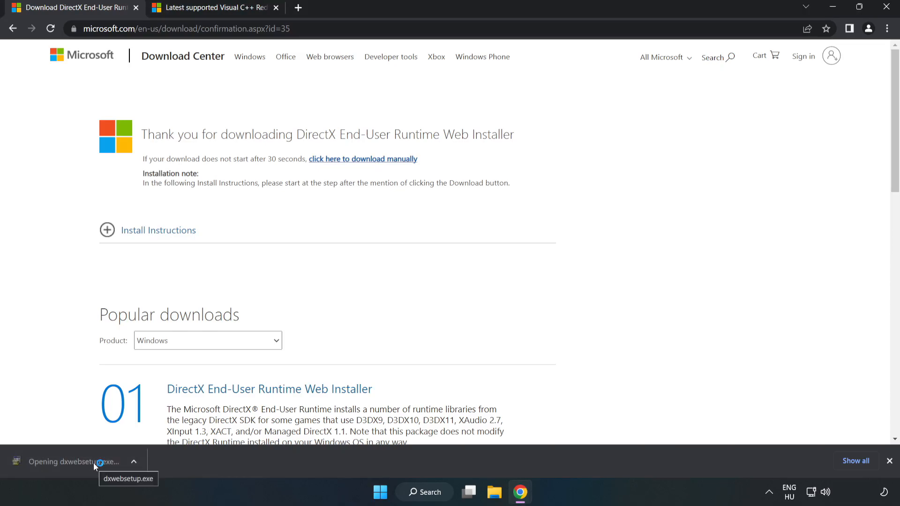
{"action": "left_click", "coordinate": [71, 461]}
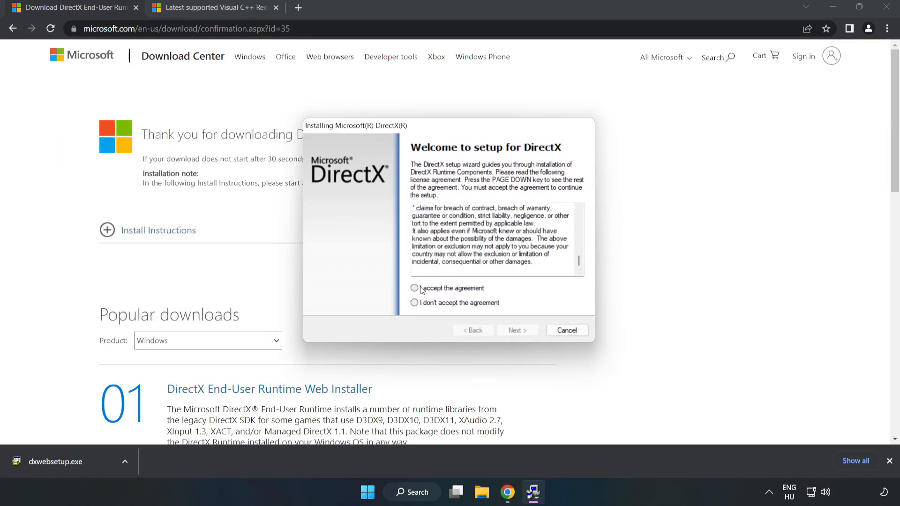
{"action": "left_click", "coordinate": [413, 287]}
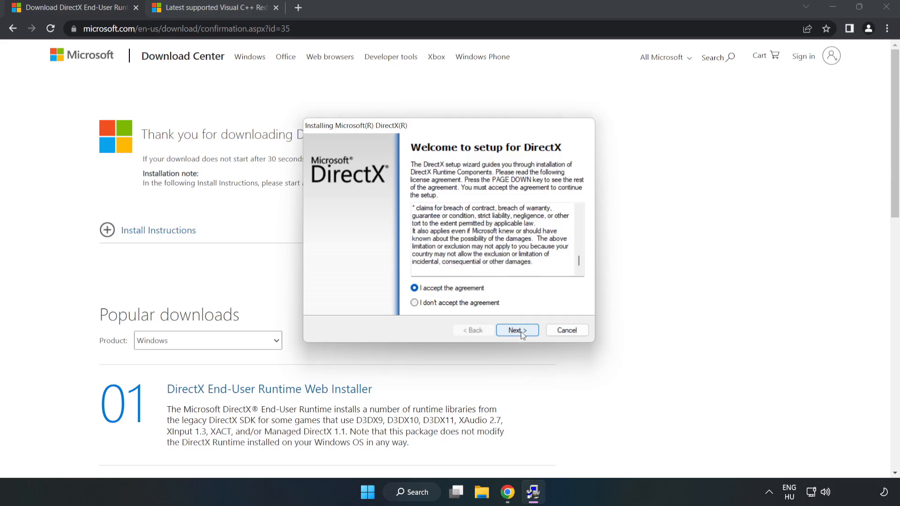
{"action": "left_click", "coordinate": [516, 330]}
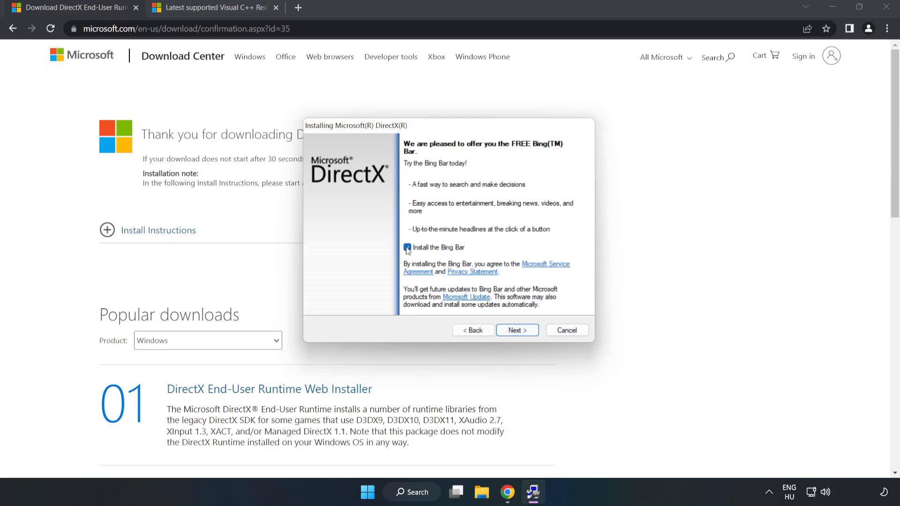
Step: Decline the Bing Bar offer, run the installation, and finish DirectX Setup
{"action": "left_click", "coordinate": [407, 247]}
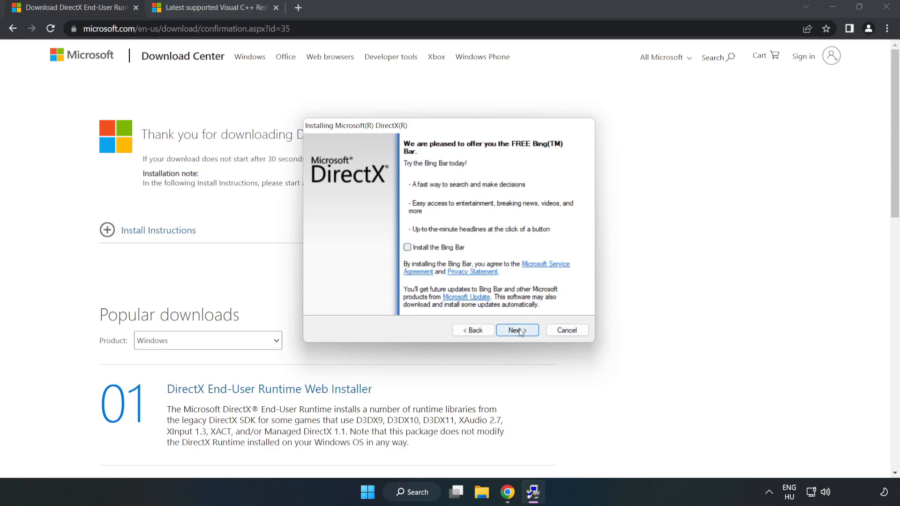
{"action": "left_click", "coordinate": [515, 330]}
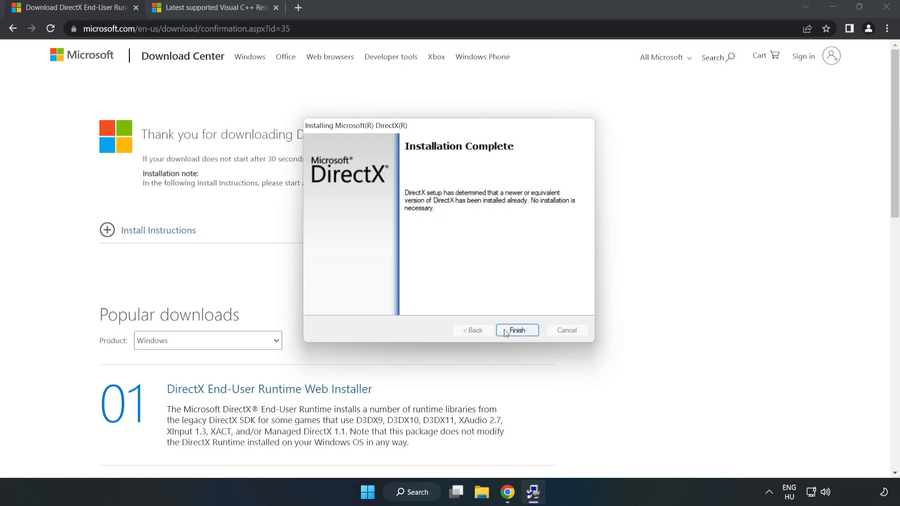
{"action": "left_click", "coordinate": [516, 330]}
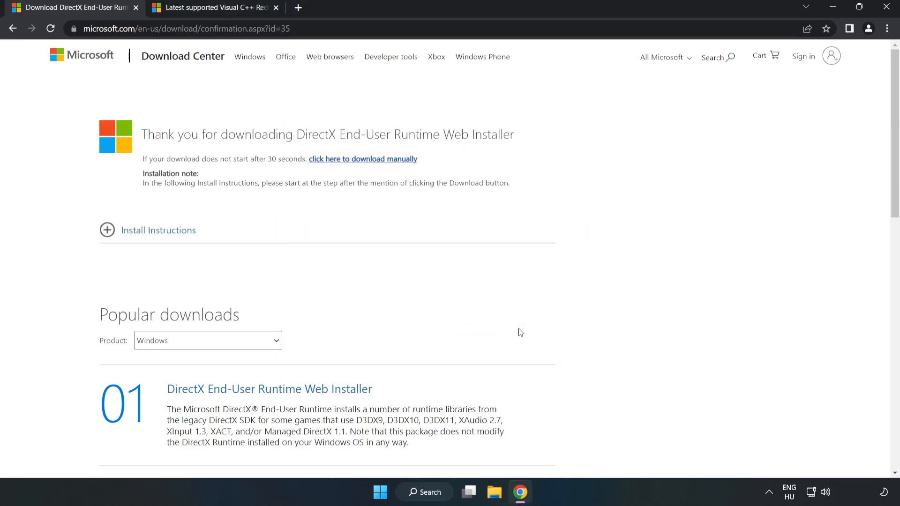
{"action": "mouse_move", "coordinate": [135, 9]}
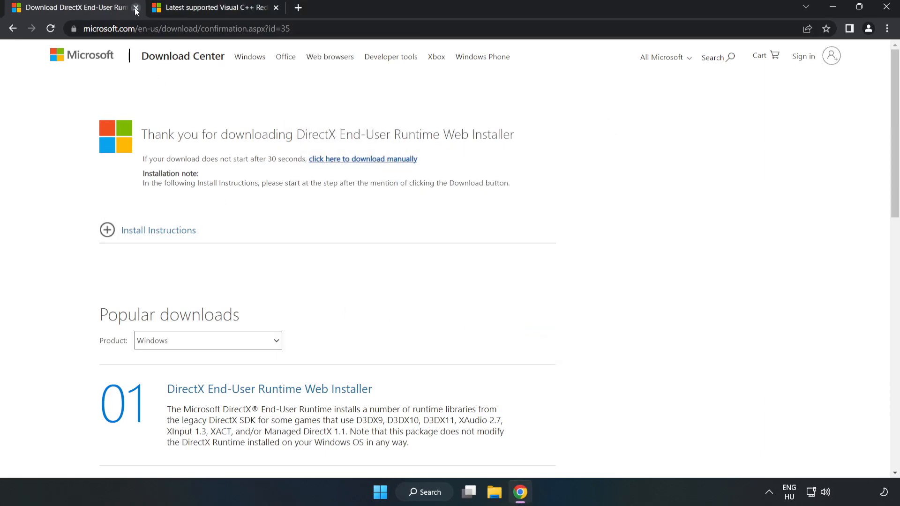
Step: Close the DirectX tab, download the 2015–2022 ARM64 and x64 redistributables, and open the ARM64 installer
{"action": "left_click", "coordinate": [136, 10]}
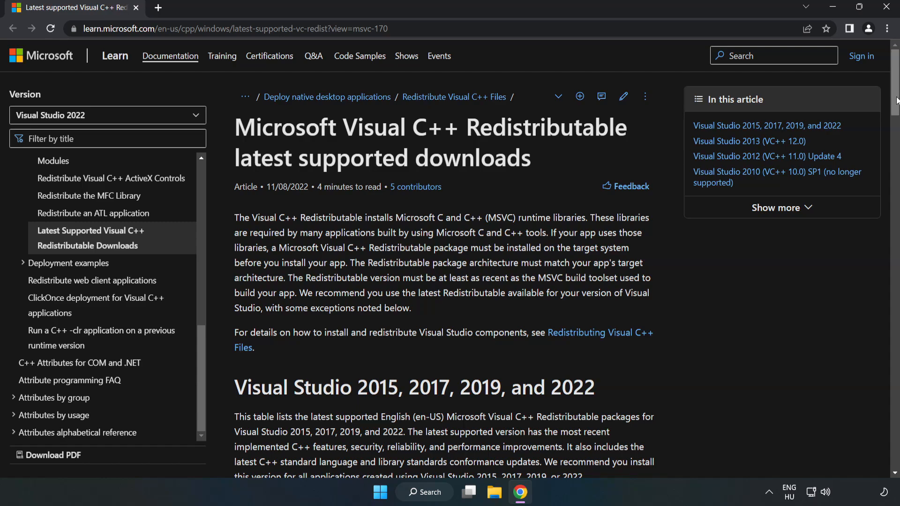
{"action": "scroll", "scroll_direction": "down", "scroll_amount": 3}
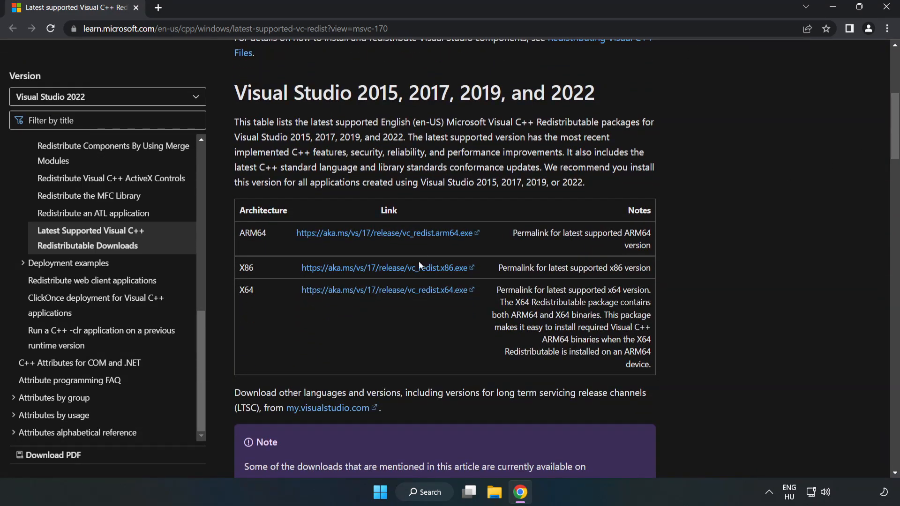
{"action": "left_click", "coordinate": [387, 267]}
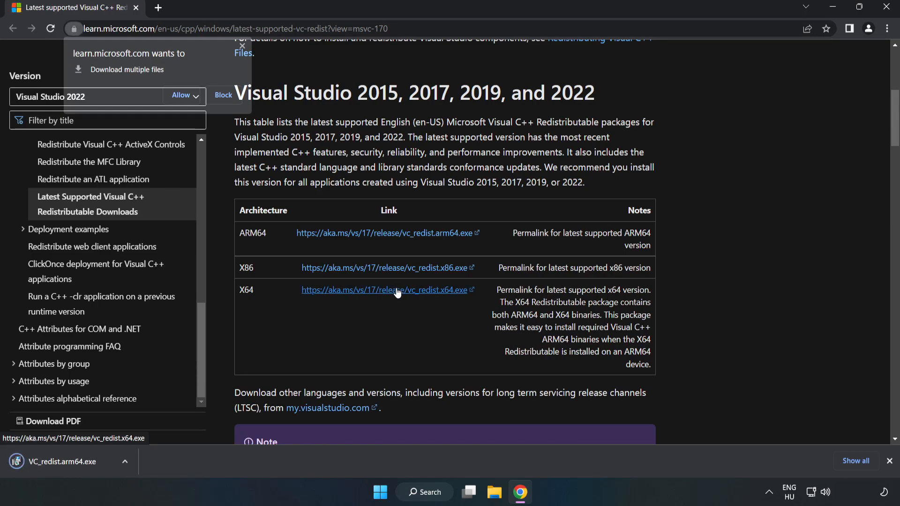
{"action": "left_click", "coordinate": [181, 94]}
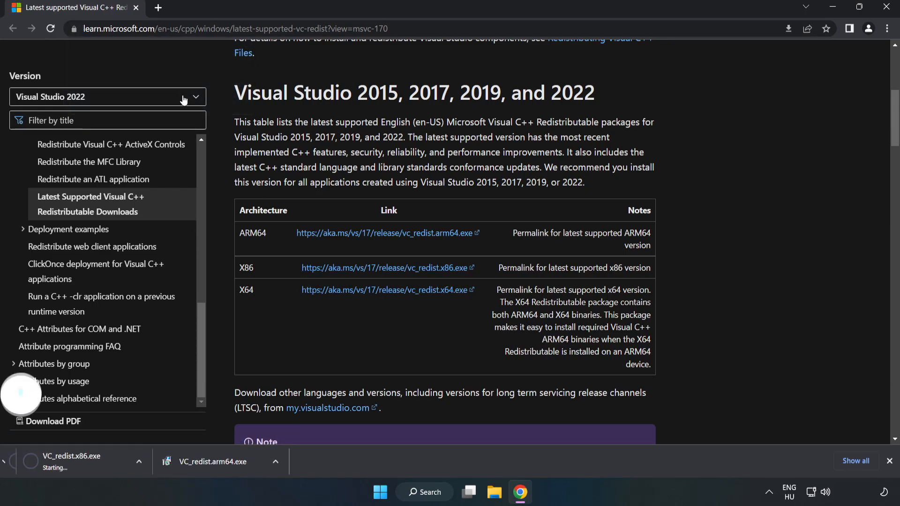
{"action": "left_click", "coordinate": [387, 289]}
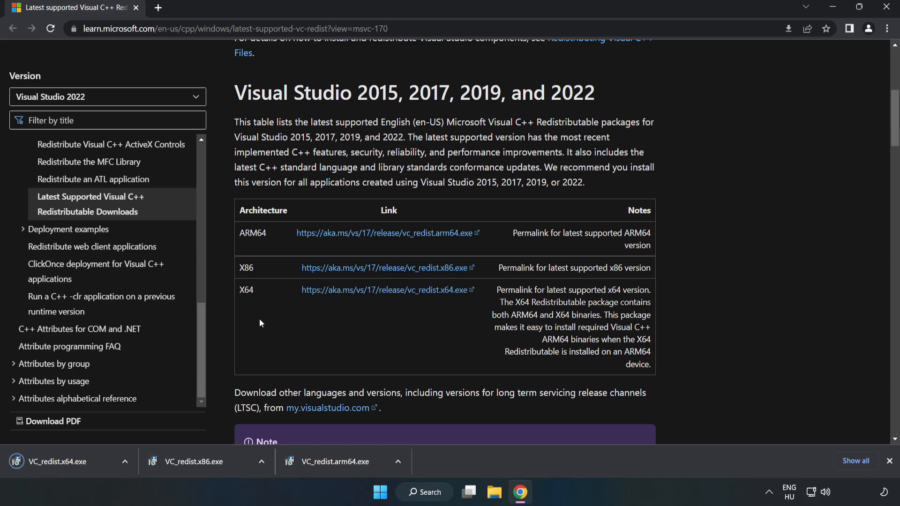
{"action": "left_click", "coordinate": [338, 461]}
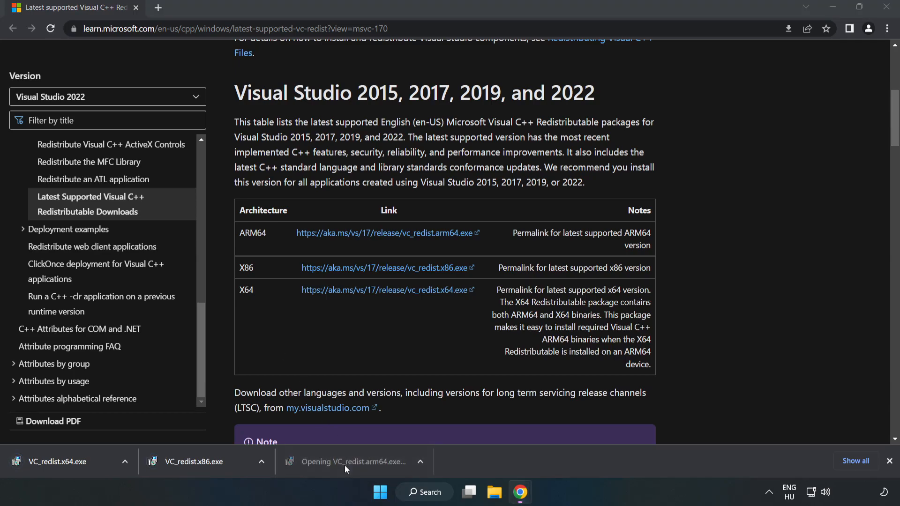
Step: Agree to the ARM64 license terms, attempt the install, and close the unsupported-processor failure
{"action": "left_click", "coordinate": [348, 461]}
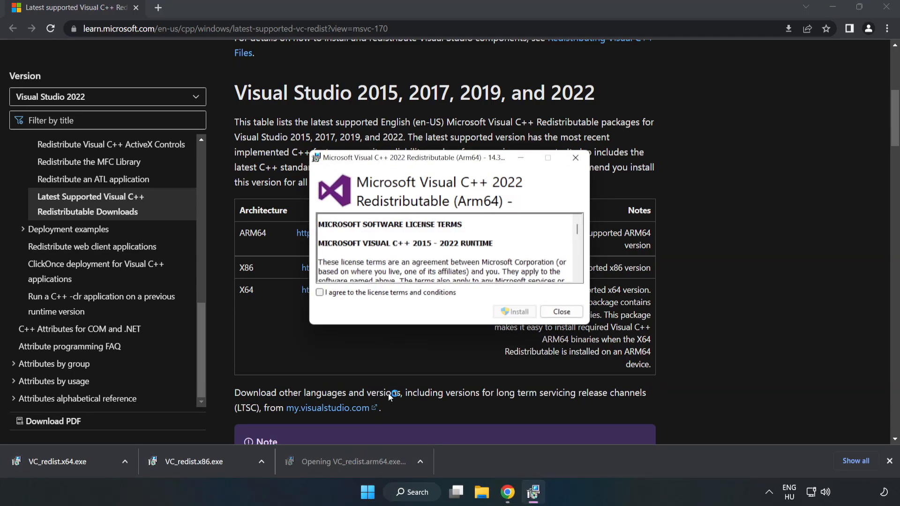
{"action": "scroll", "scroll_direction": "down", "scroll_amount": 3}
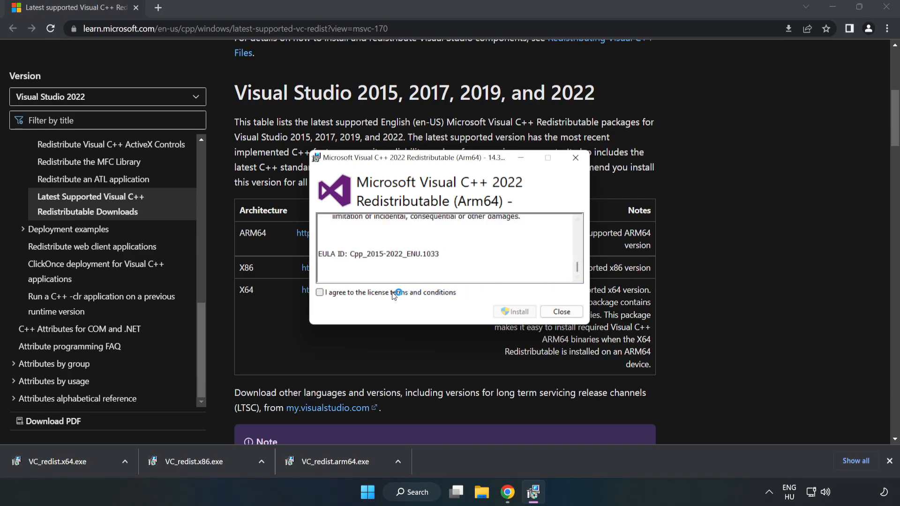
{"action": "left_click", "coordinate": [319, 292]}
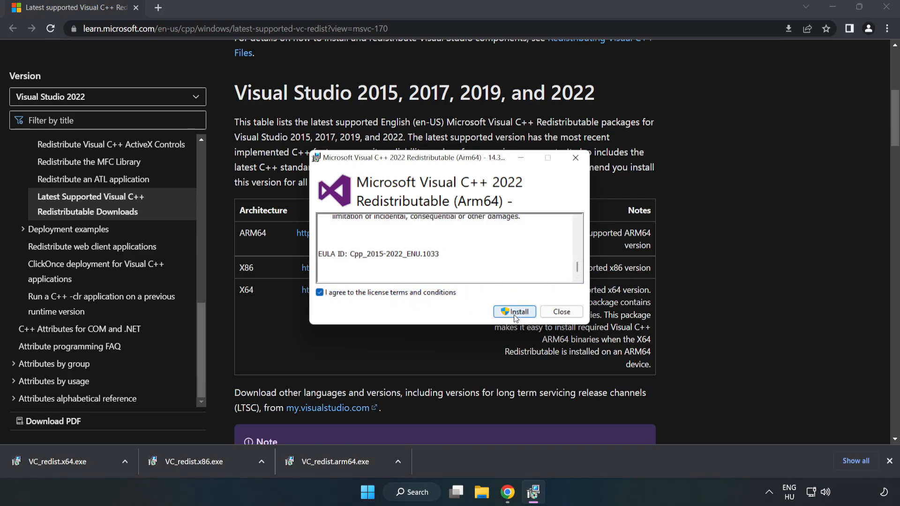
{"action": "left_click", "coordinate": [514, 312]}
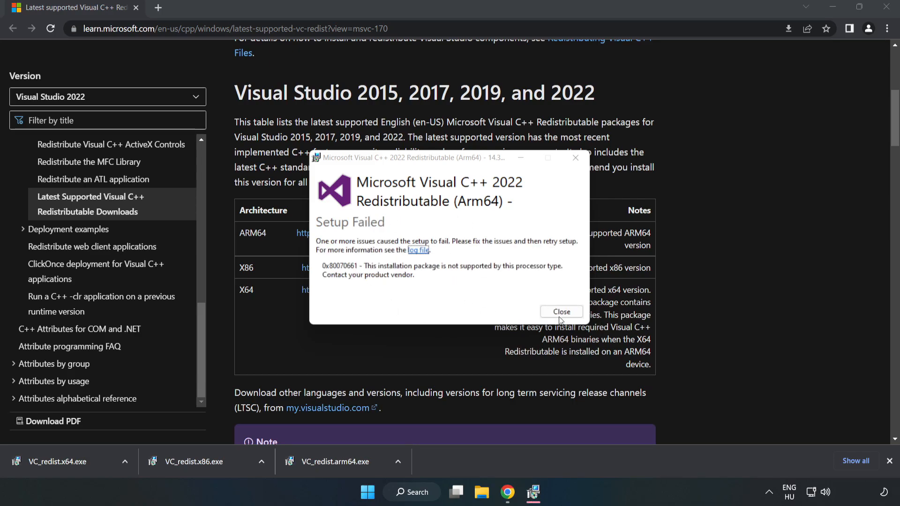
{"action": "left_click", "coordinate": [560, 311]}
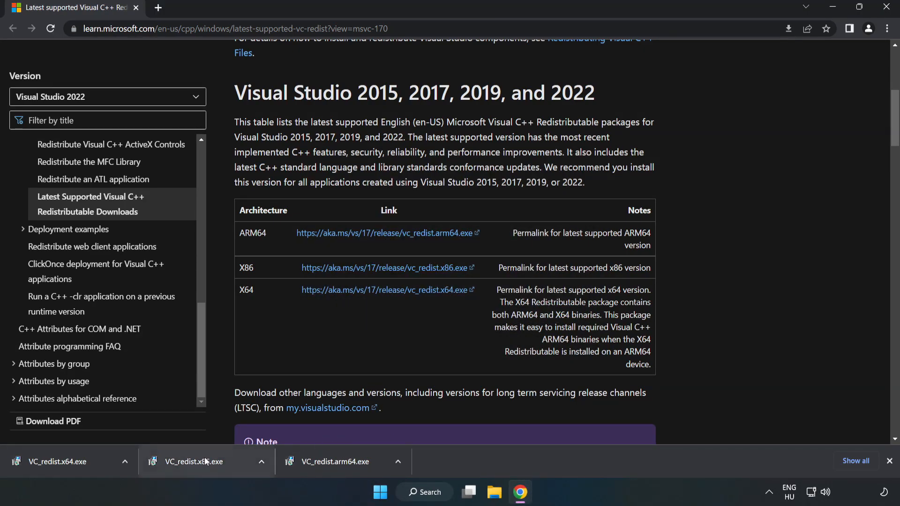
Step: Install the x86 and x64 Visual C++ 2015–2022 redistributables, closing each setup without restarting
{"action": "left_click", "coordinate": [388, 267]}
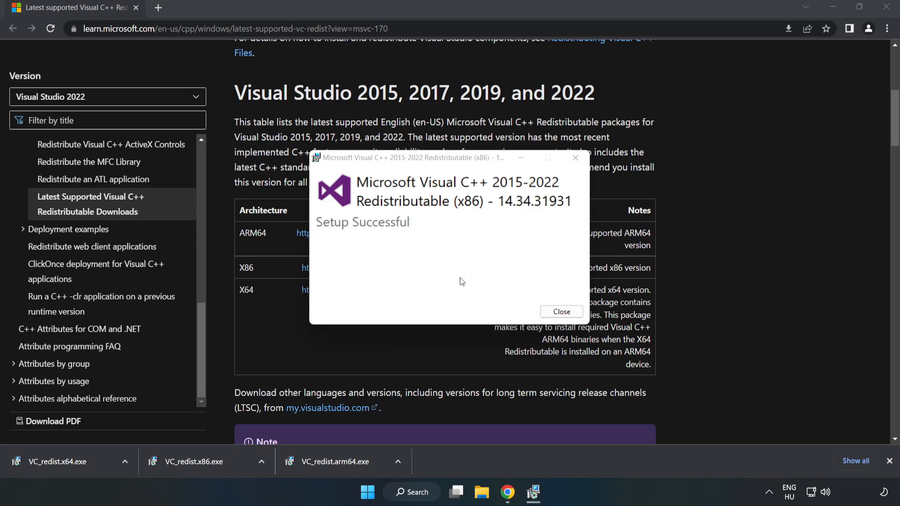
{"action": "left_click", "coordinate": [561, 311]}
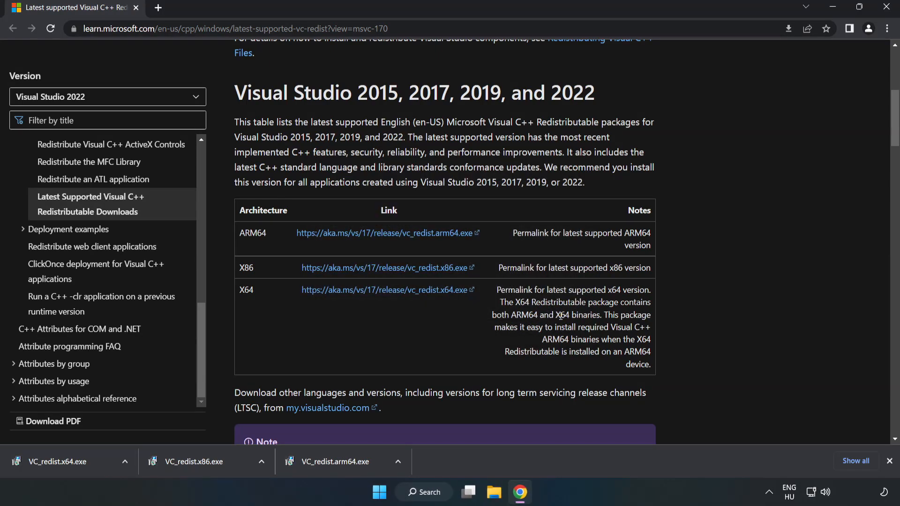
{"action": "left_click", "coordinate": [63, 461]}
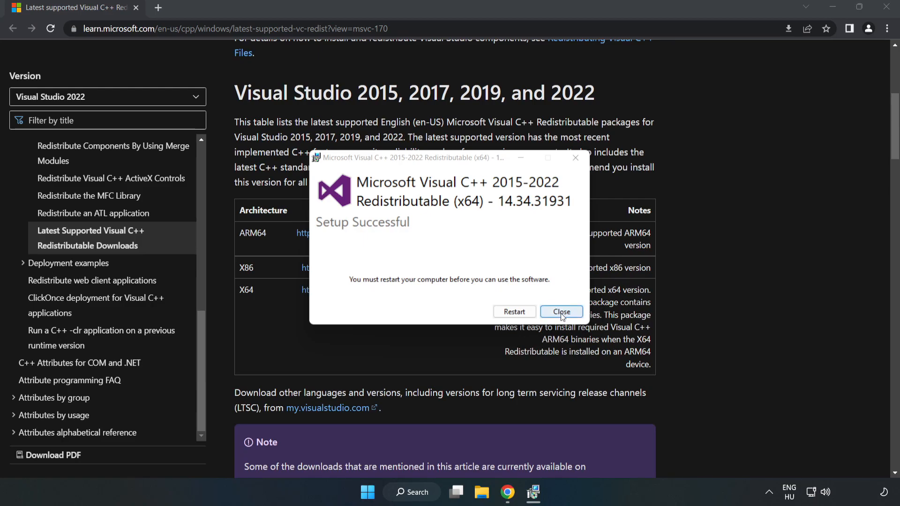
{"action": "left_click", "coordinate": [560, 311]}
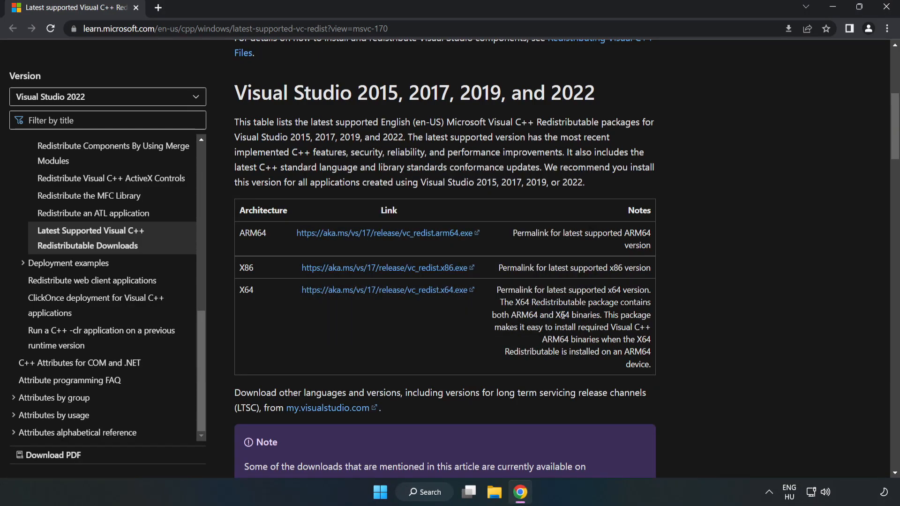
{"action": "mouse_move", "coordinate": [885, 8]}
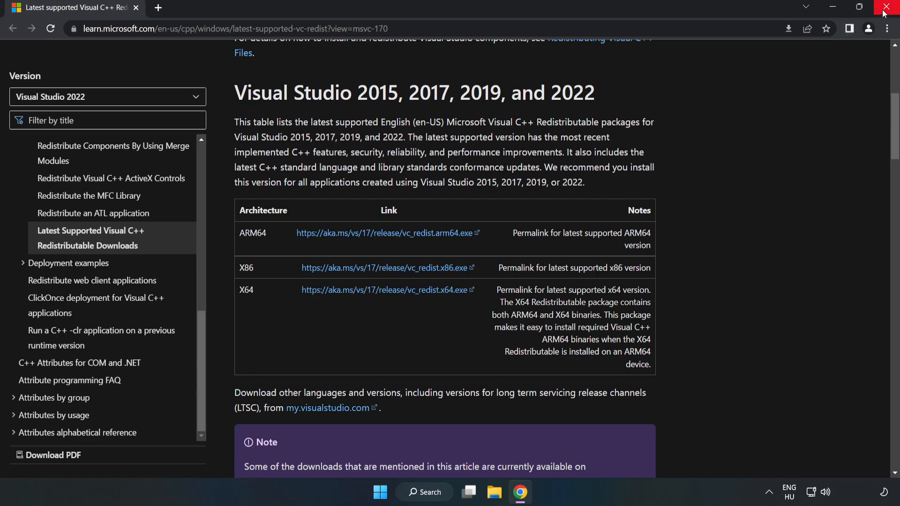
Step: Close the Chrome browser window
{"action": "left_click", "coordinate": [889, 7]}
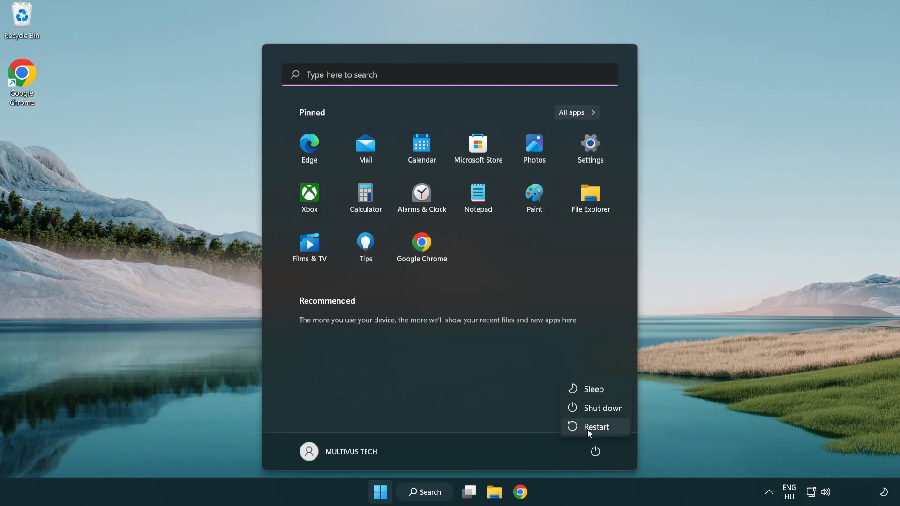
{"action": "mouse_move", "coordinate": [596, 427]}
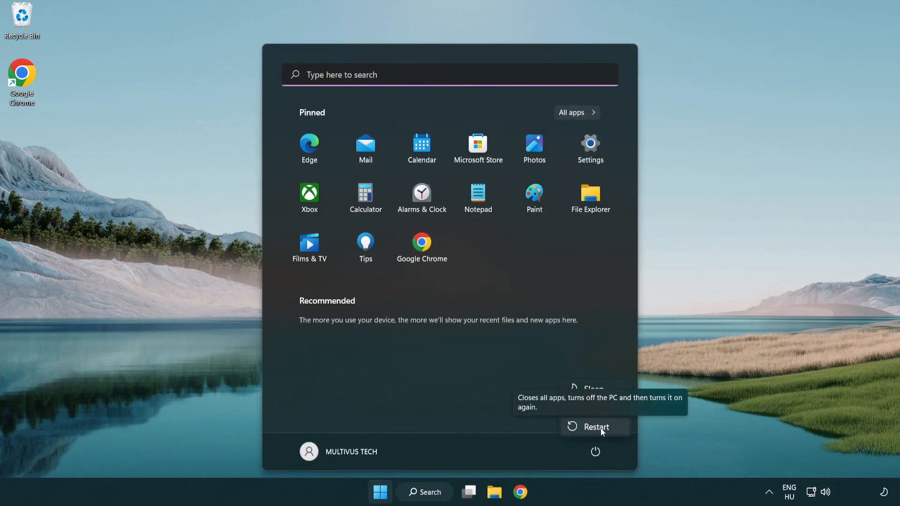